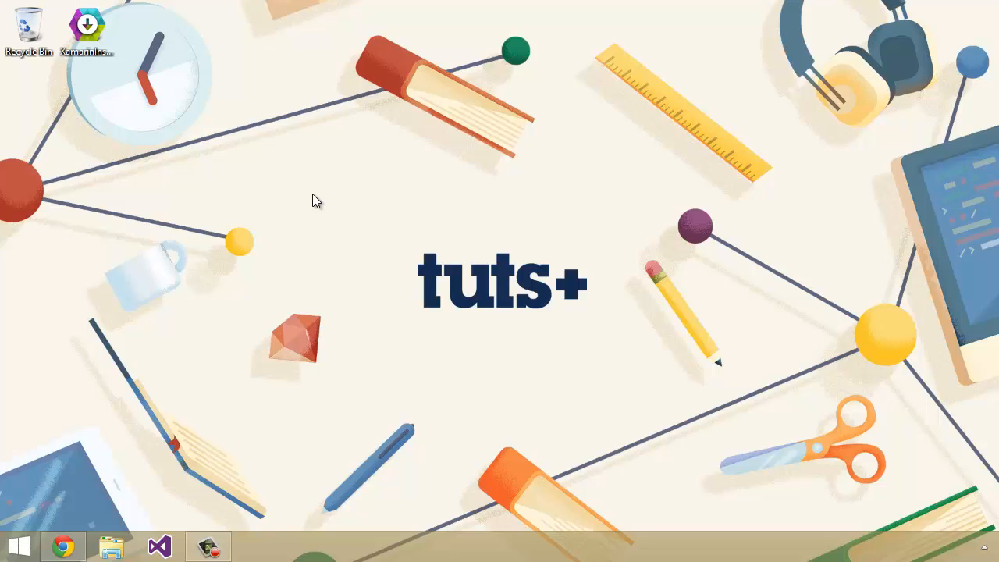
- Restore Chrome showing visualstudio.com/downloads and scroll through the 2013 free trial editions
left_click(63, 547)
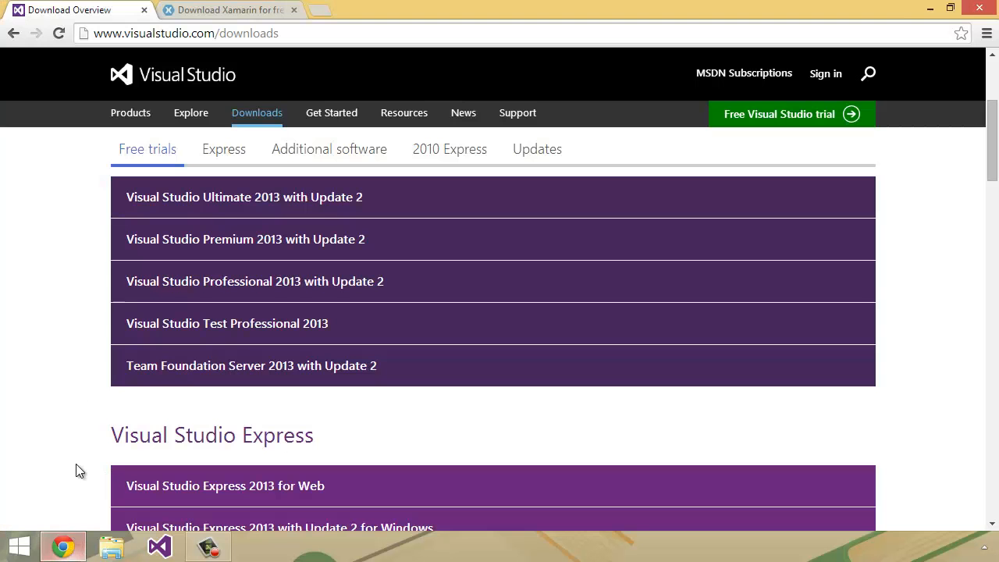
mouse_move(65, 262)
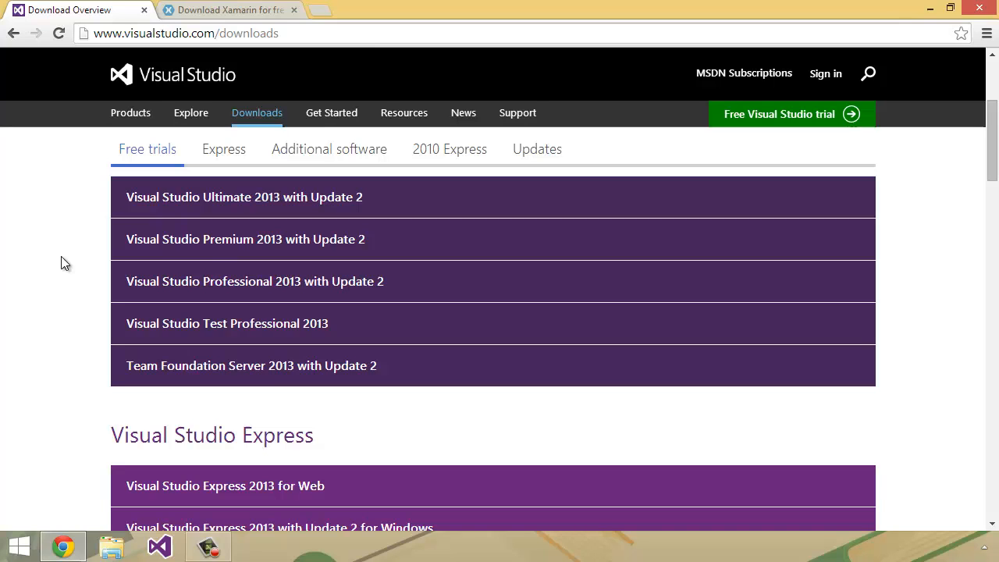
scroll("down", 3)
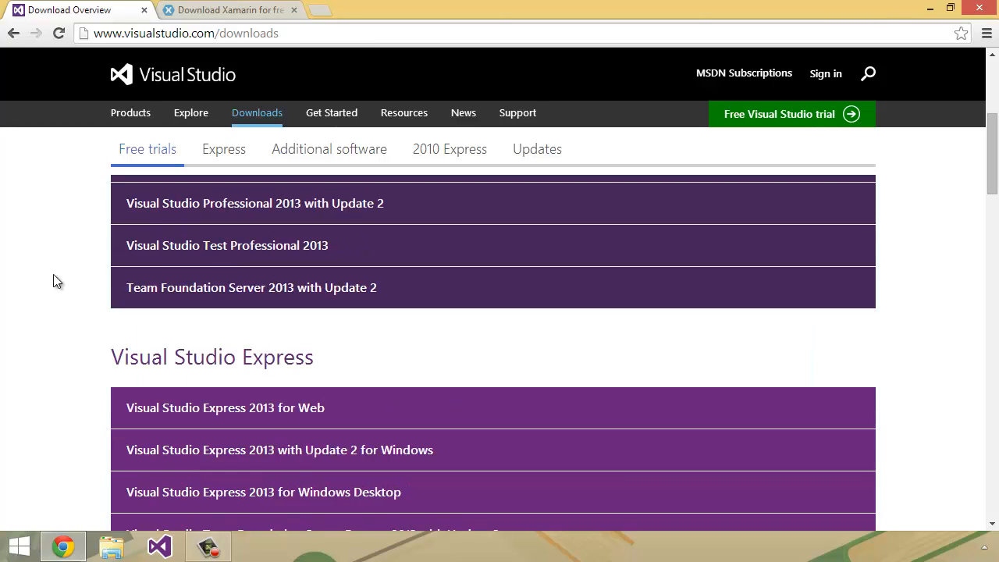
mouse_move(187, 416)
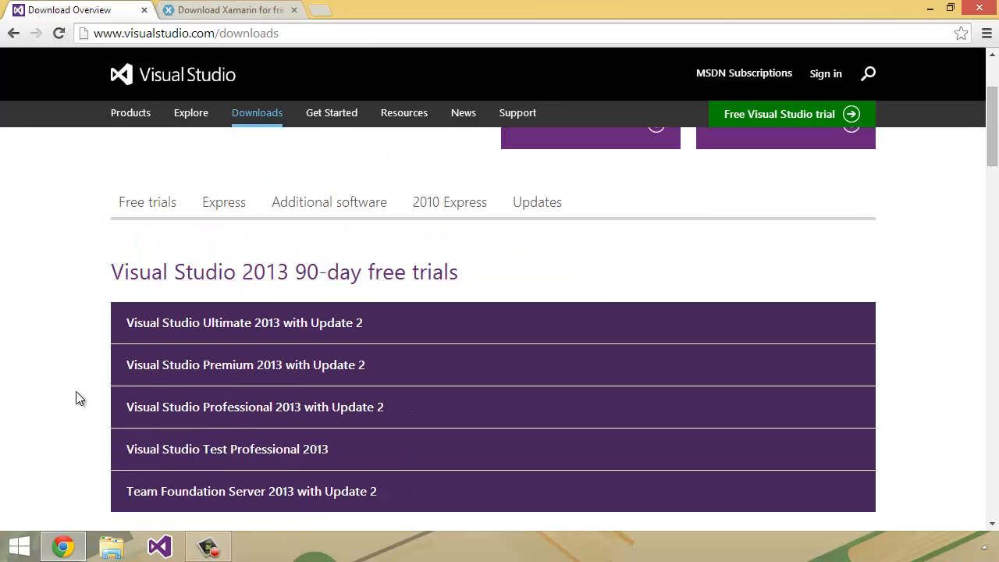
mouse_move(71, 403)
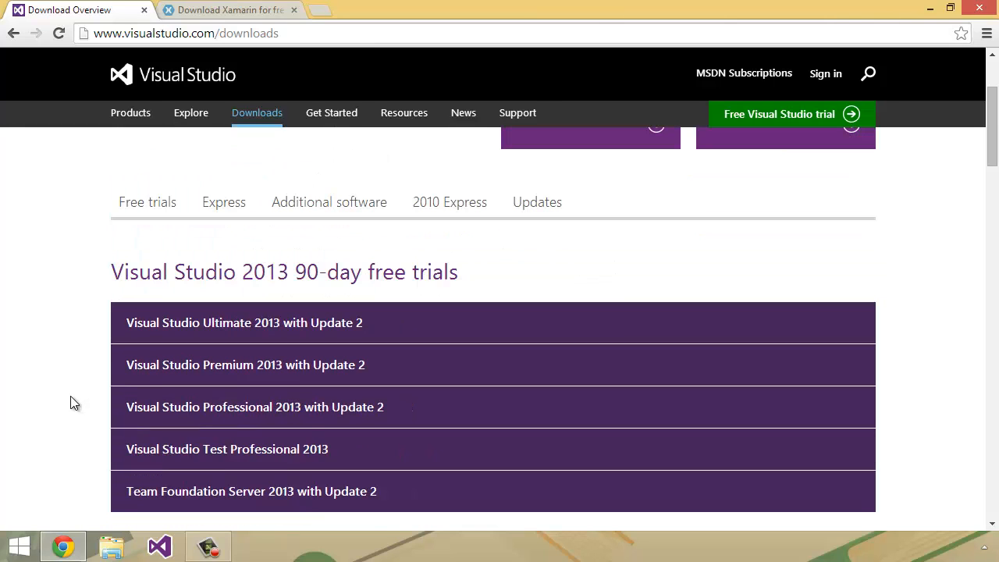
mouse_move(50, 335)
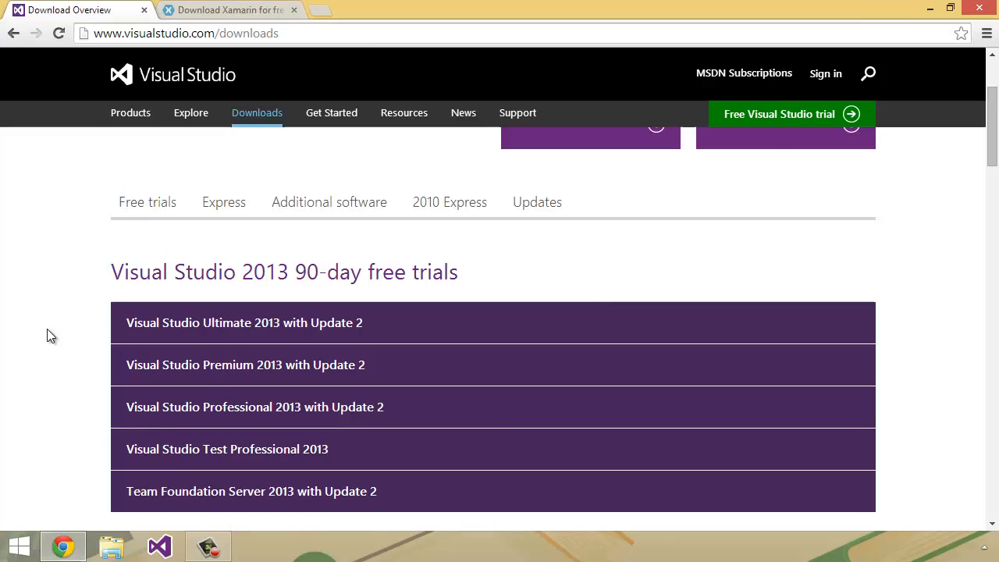
mouse_move(107, 413)
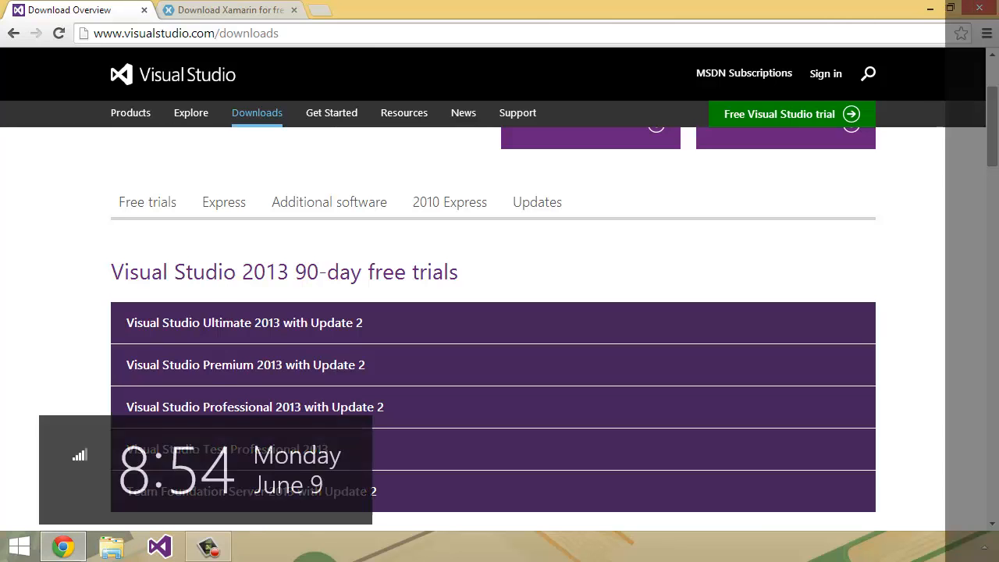
- Switch to the xamarin.com 'Download Xamarin Today' page with the Starter edition sign-up form
left_click(226, 9)
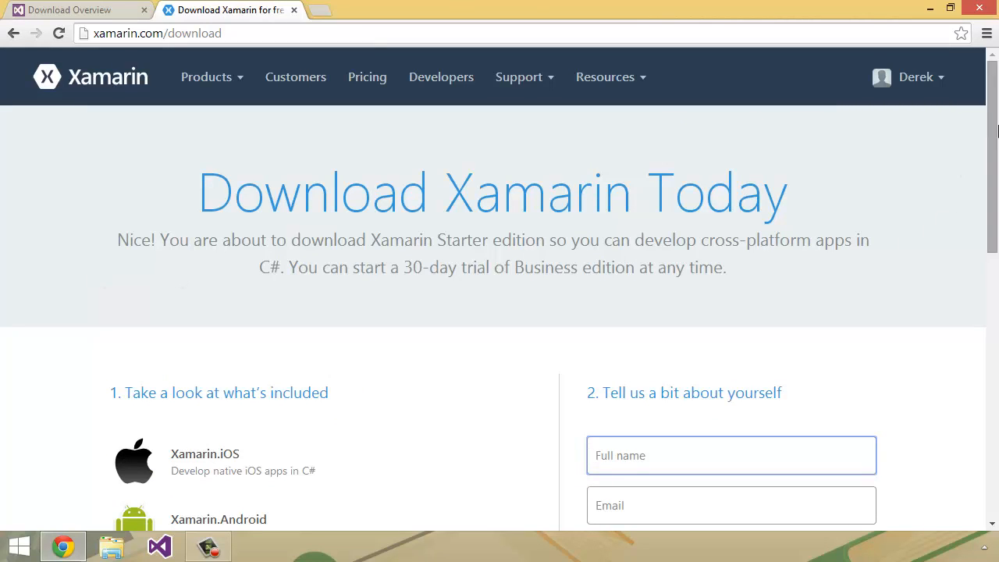
mouse_move(859, 167)
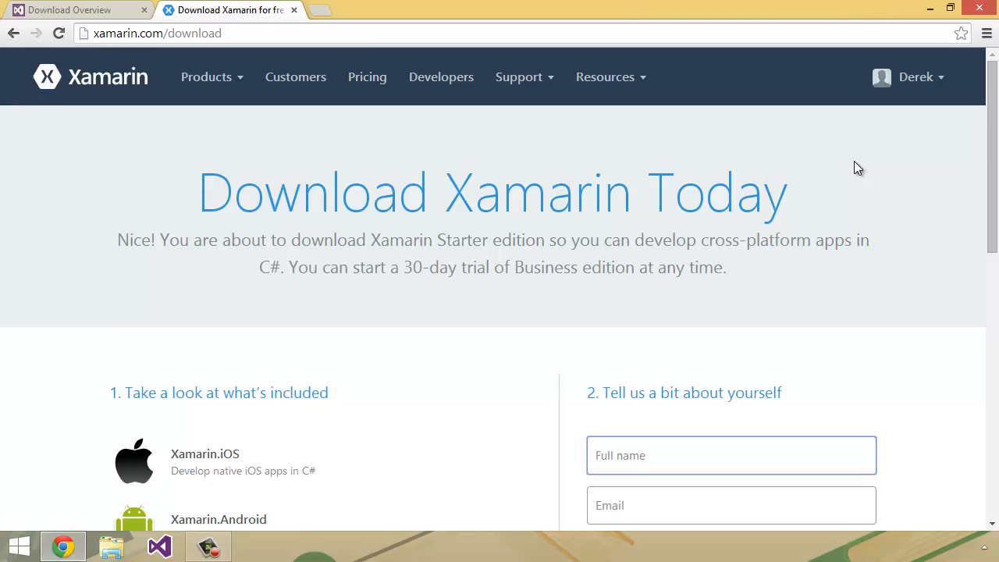
left_click(730, 456)
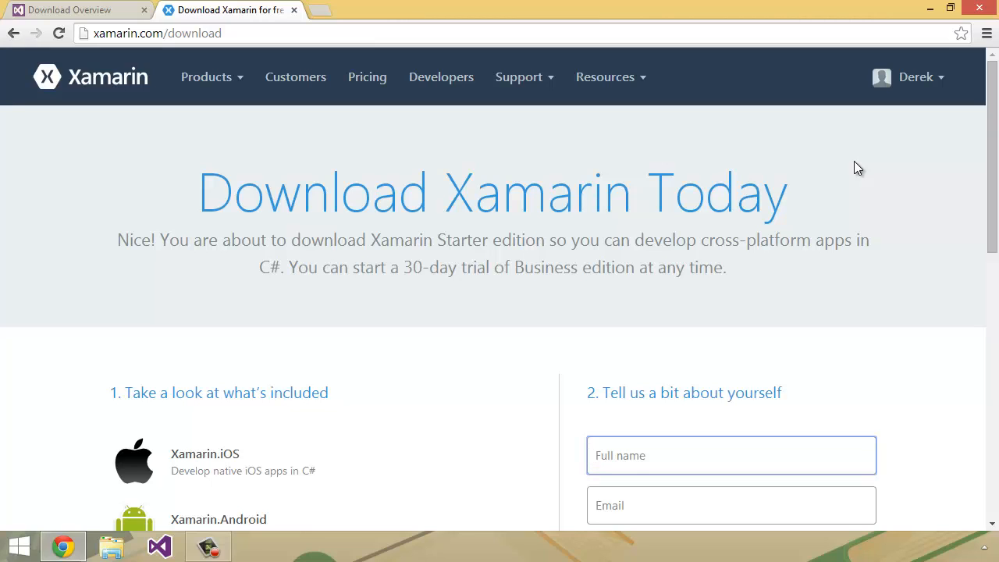
left_click(730, 456)
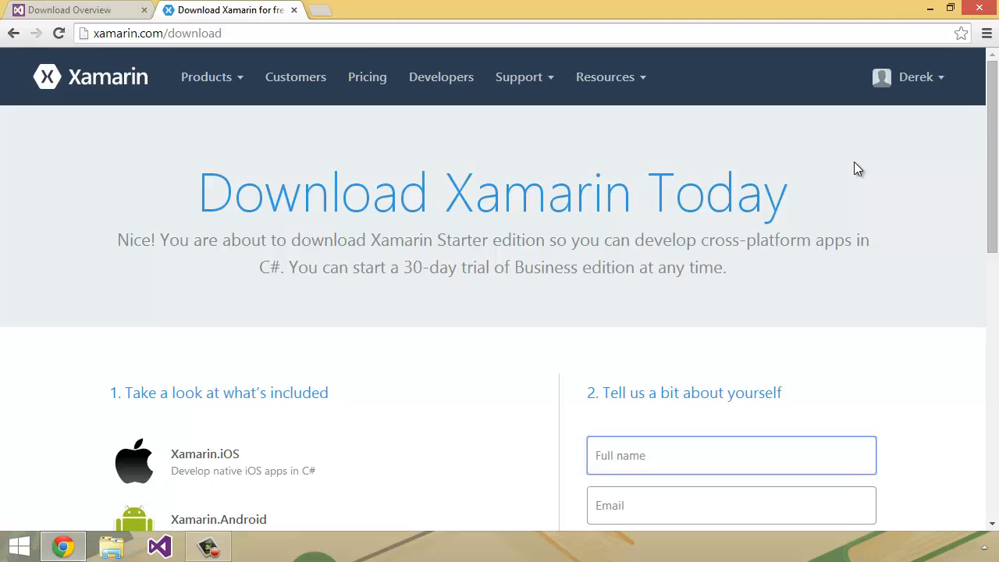
- Review the included platforms and sign-up form, then minimize Chrome to the desktop
scroll("down", 3)
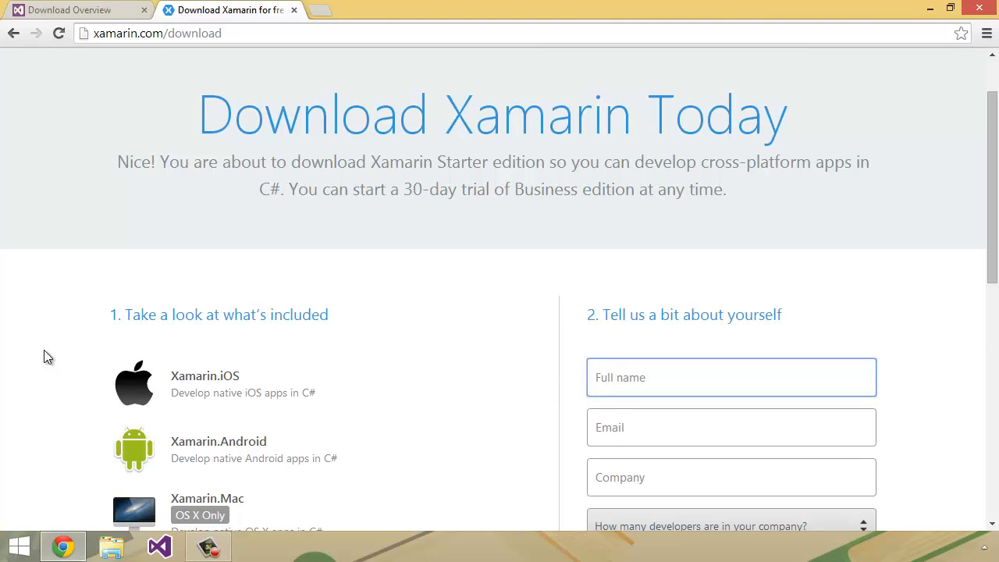
scroll("down", 3)
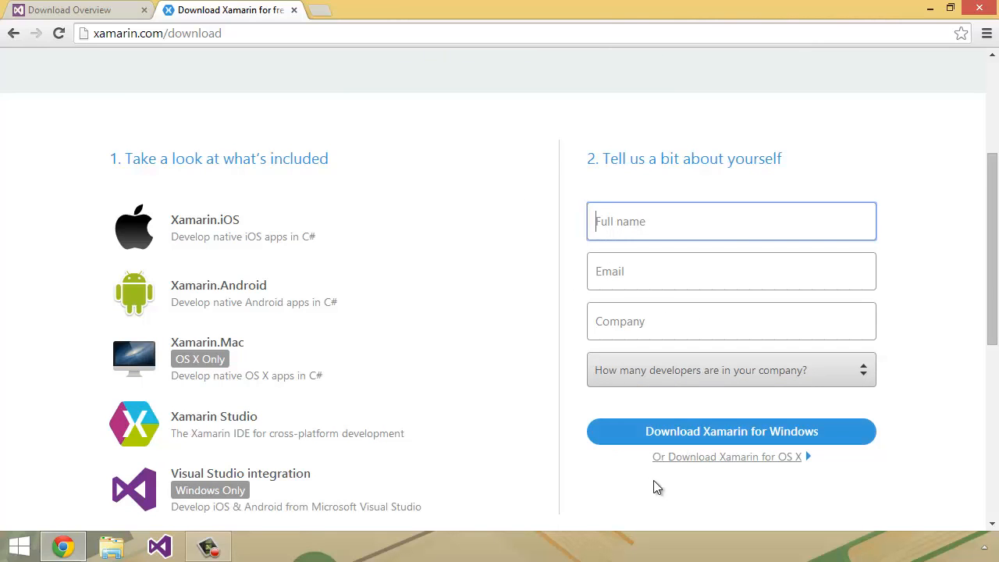
mouse_move(552, 427)
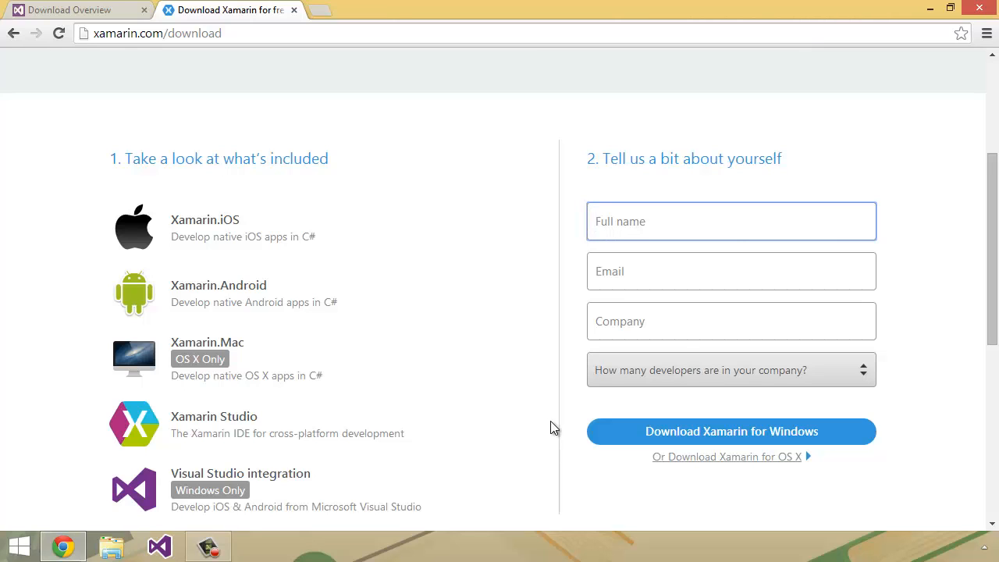
left_click(731, 221)
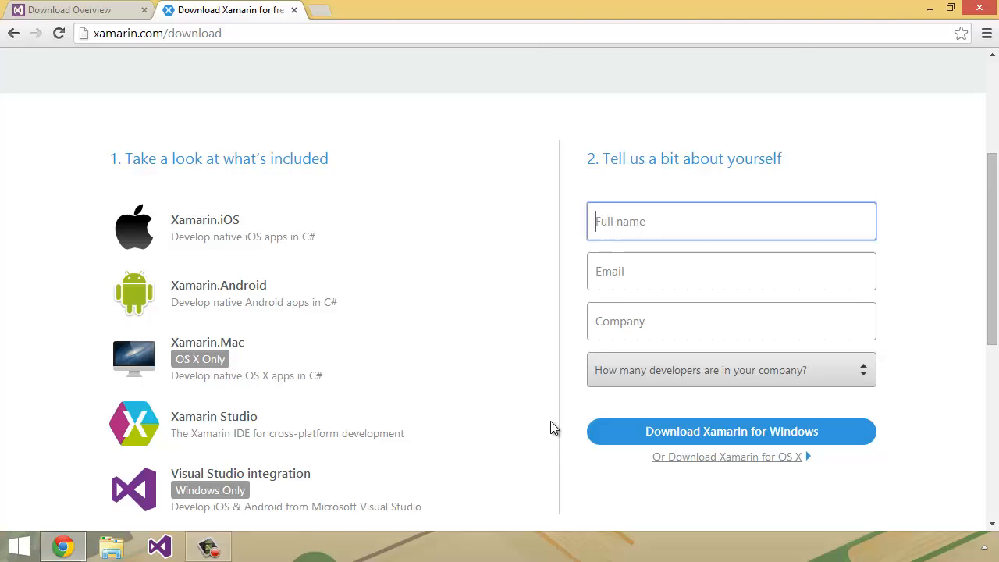
scroll("down", 3)
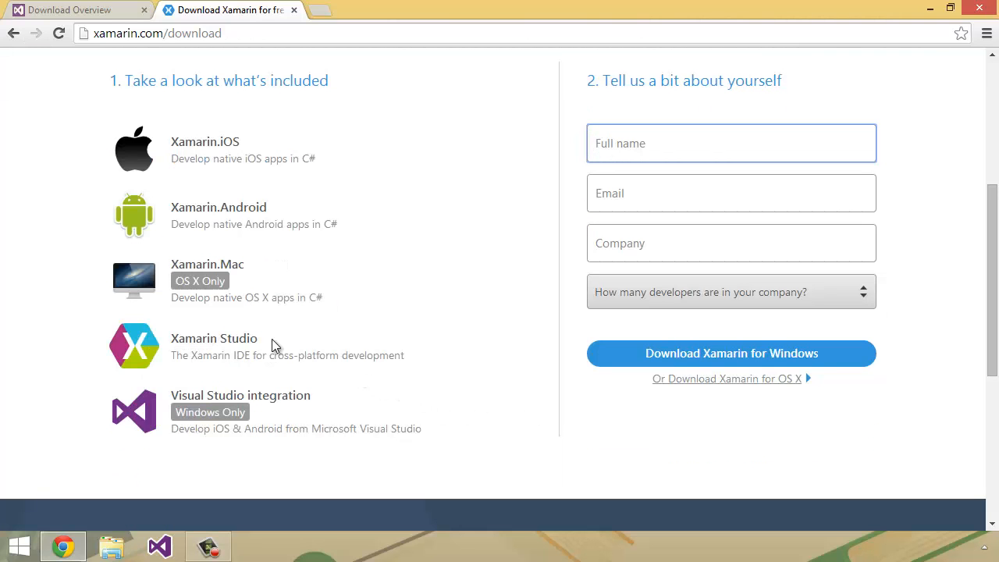
mouse_move(420, 362)
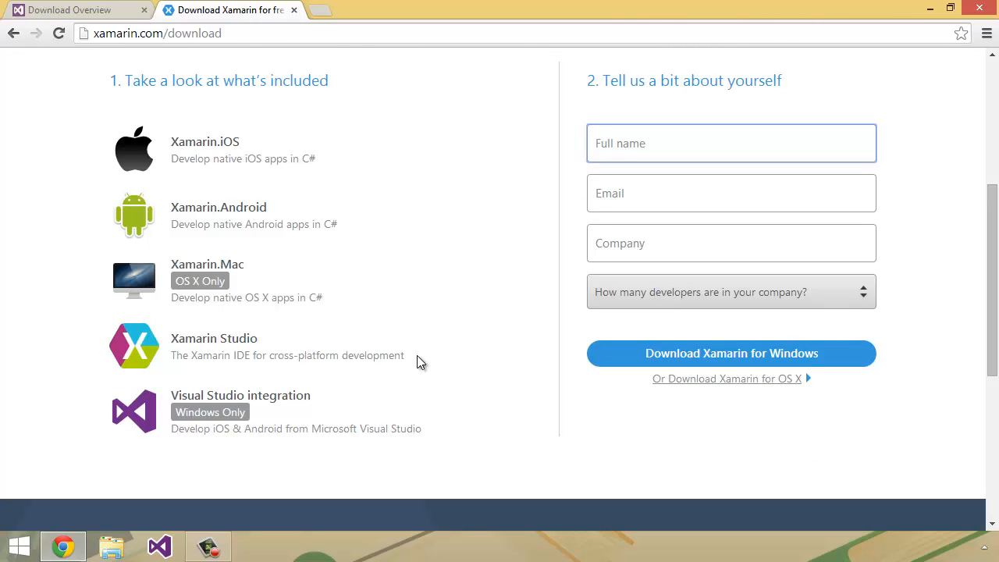
left_click(731, 144)
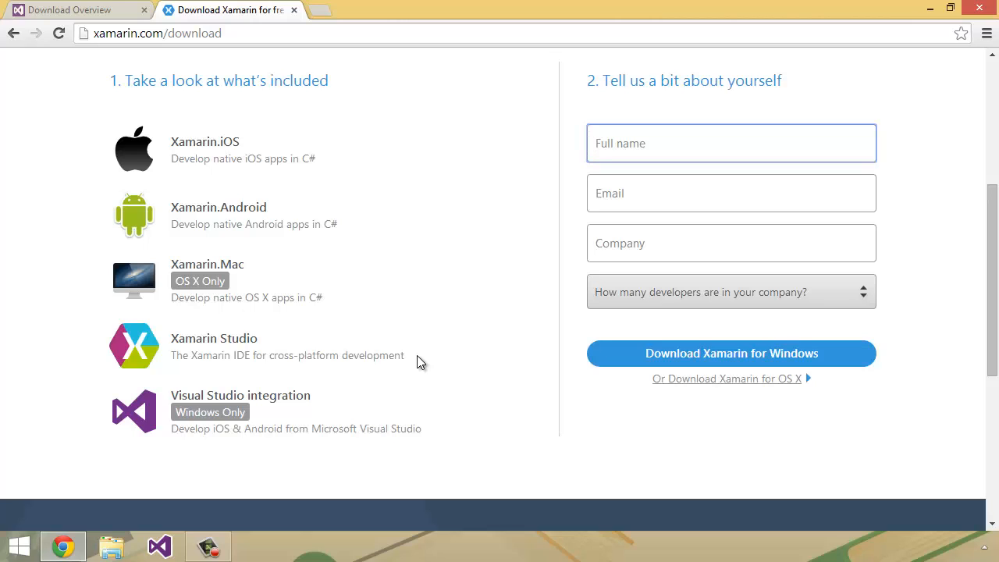
mouse_move(531, 362)
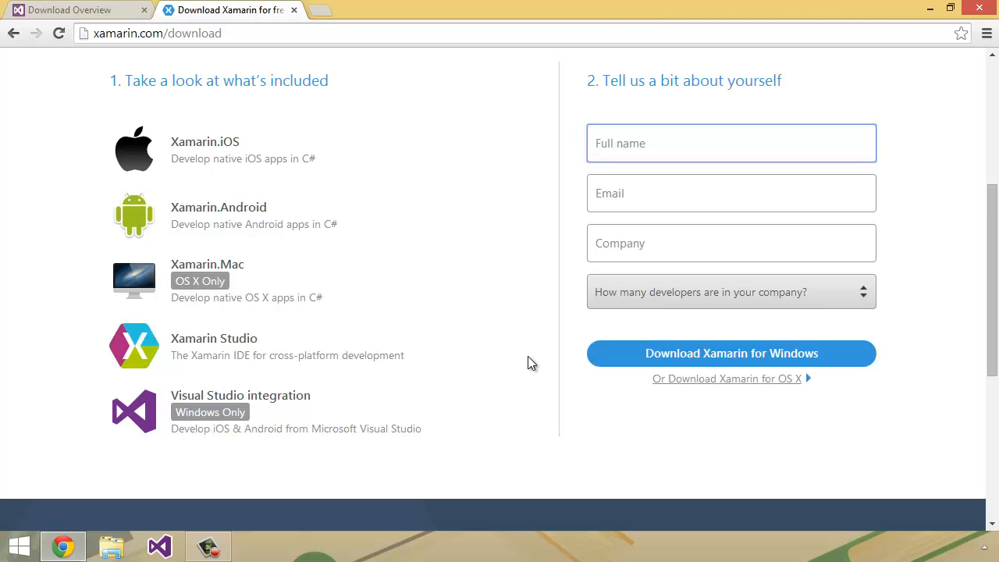
left_click(731, 143)
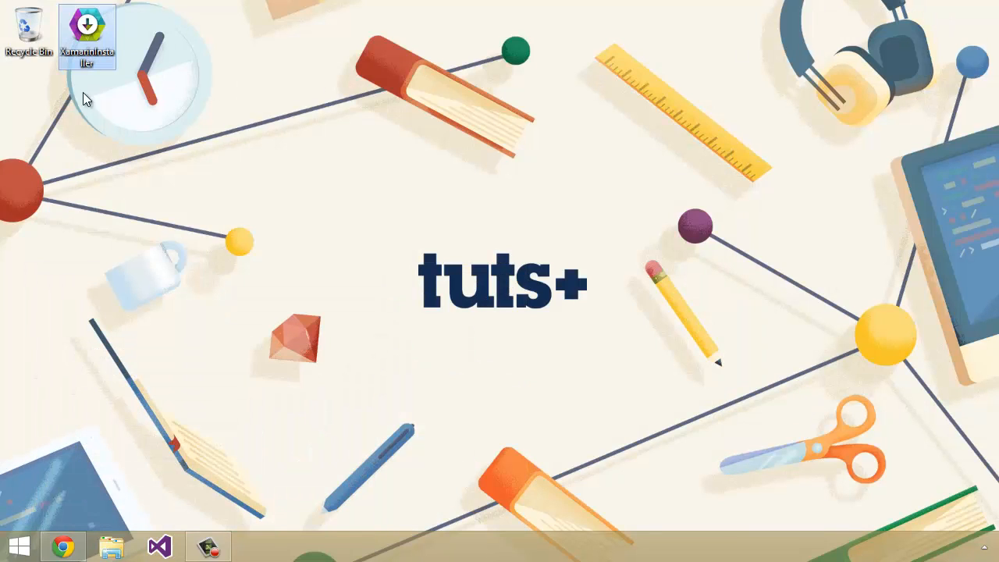
- Launch the downloaded XamarinInstaller executable and reach the Welcome to Xamarin Installer window
double_click(87, 25)
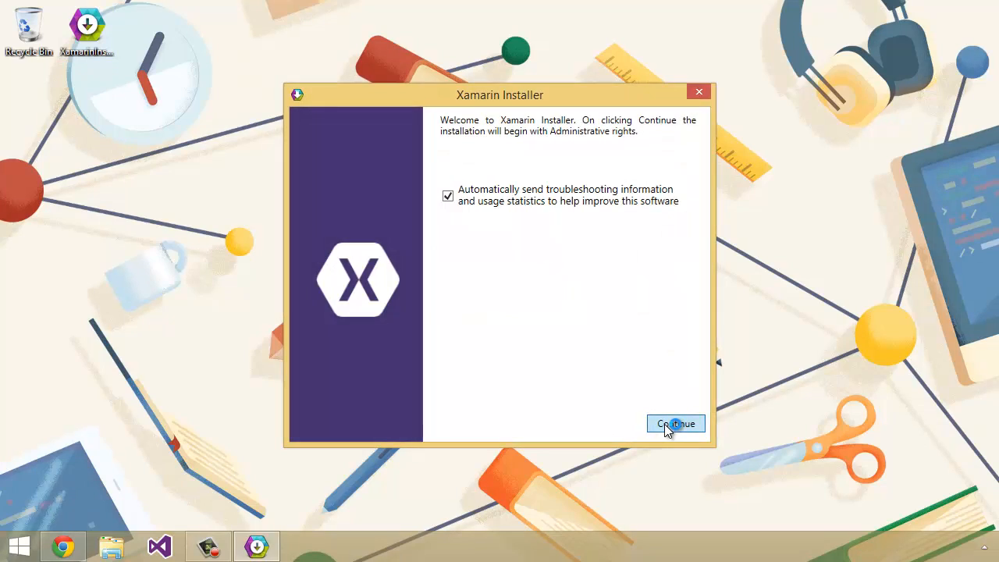
left_click(676, 425)
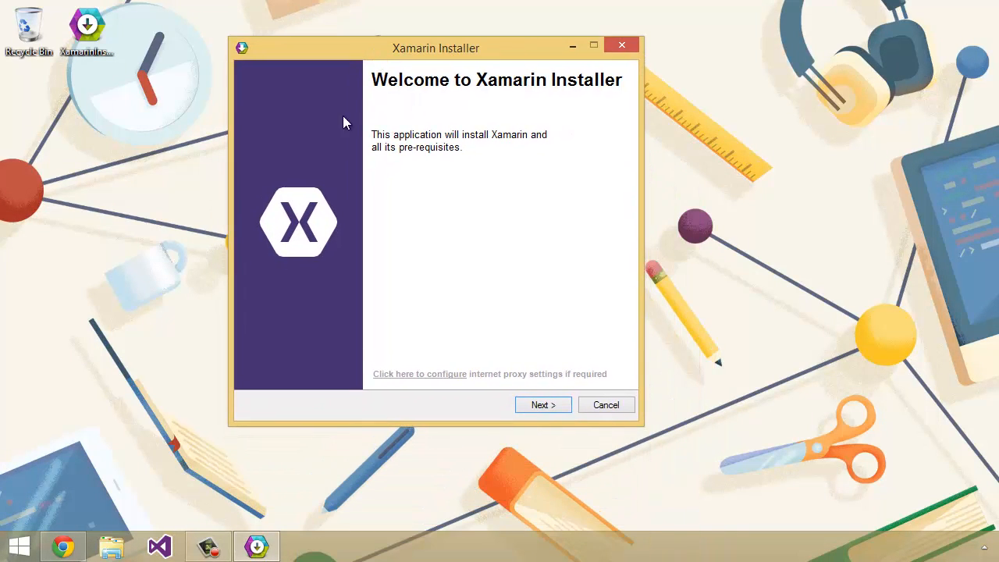
mouse_move(521, 262)
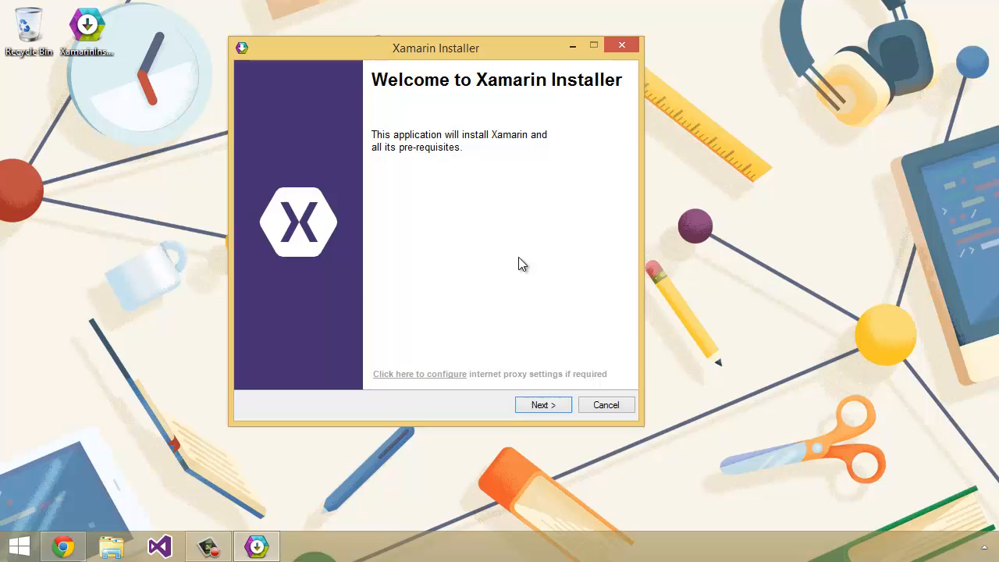
mouse_move(512, 262)
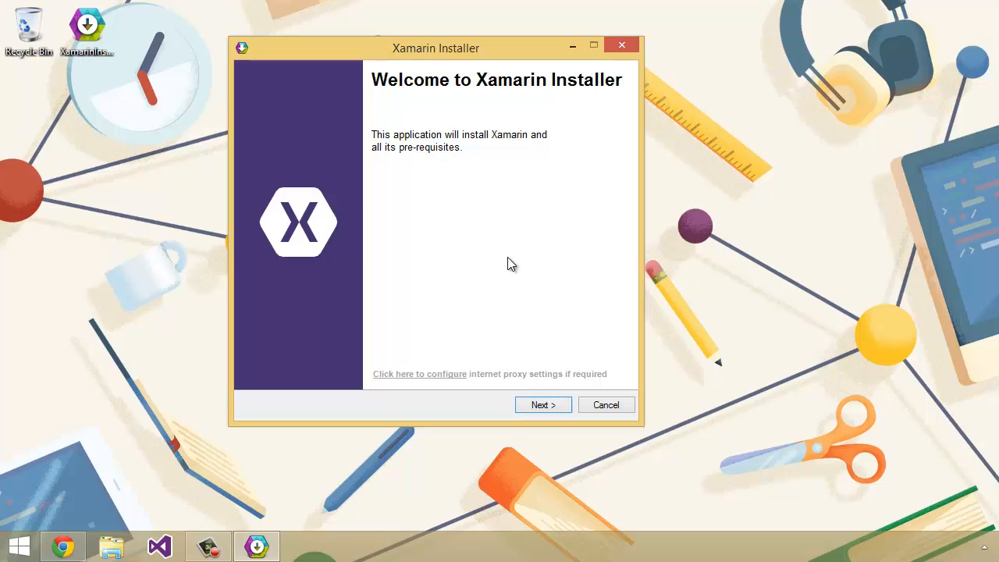
mouse_move(531, 292)
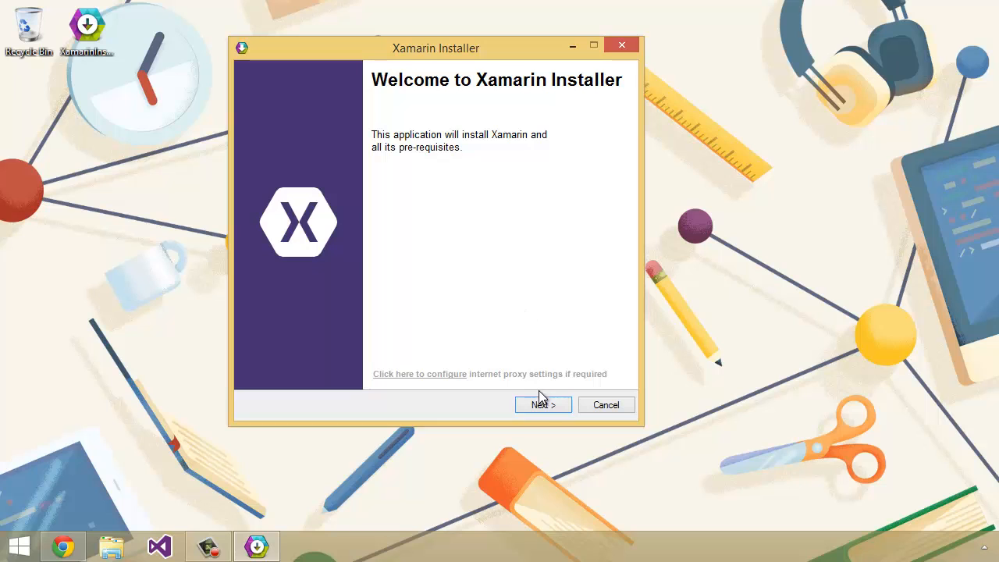
- Agree to the license terms and reach the Requirements page listing Android SDK, GTK# and Xamarin Studio
left_click(543, 404)
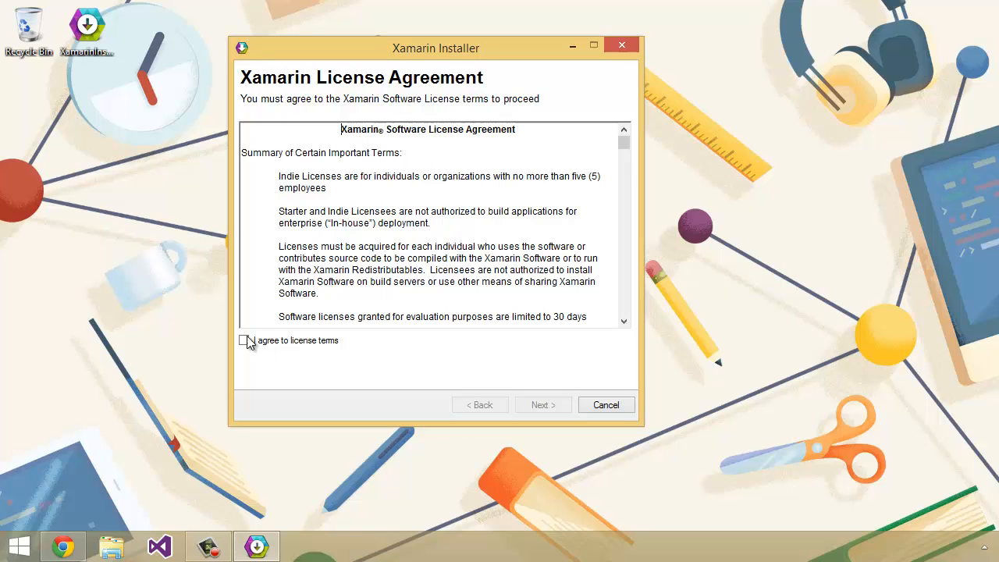
left_click(245, 340)
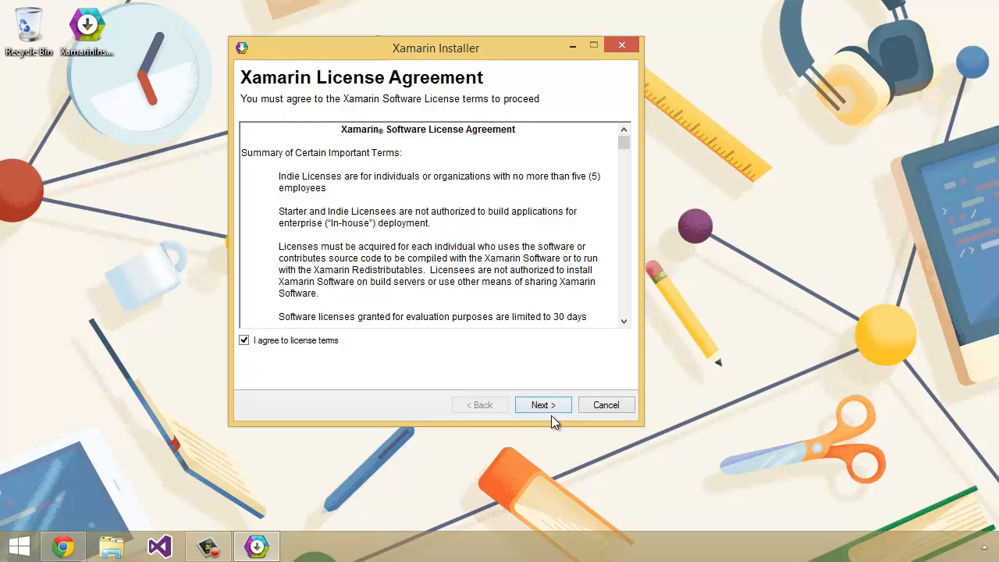
left_click(543, 404)
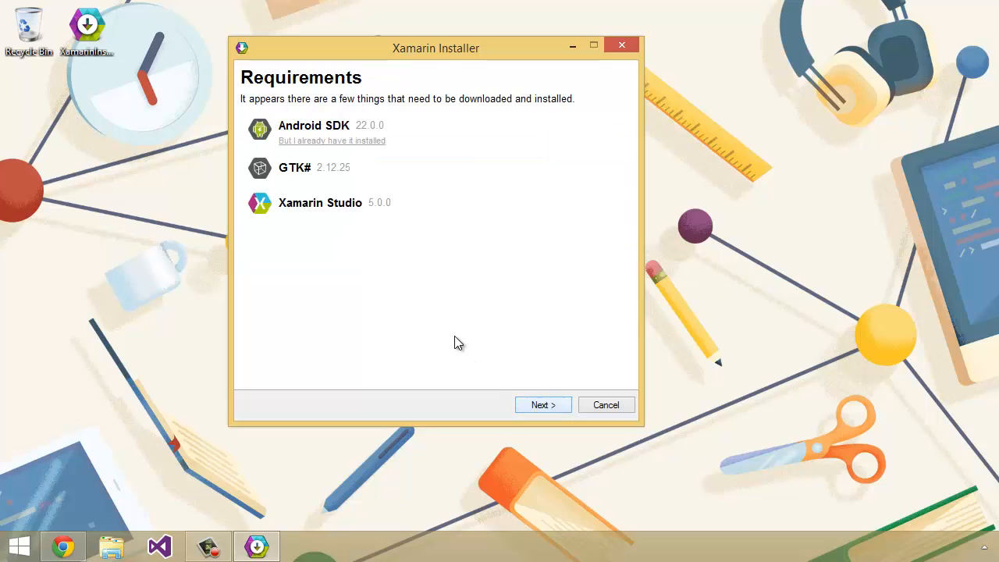
mouse_move(465, 336)
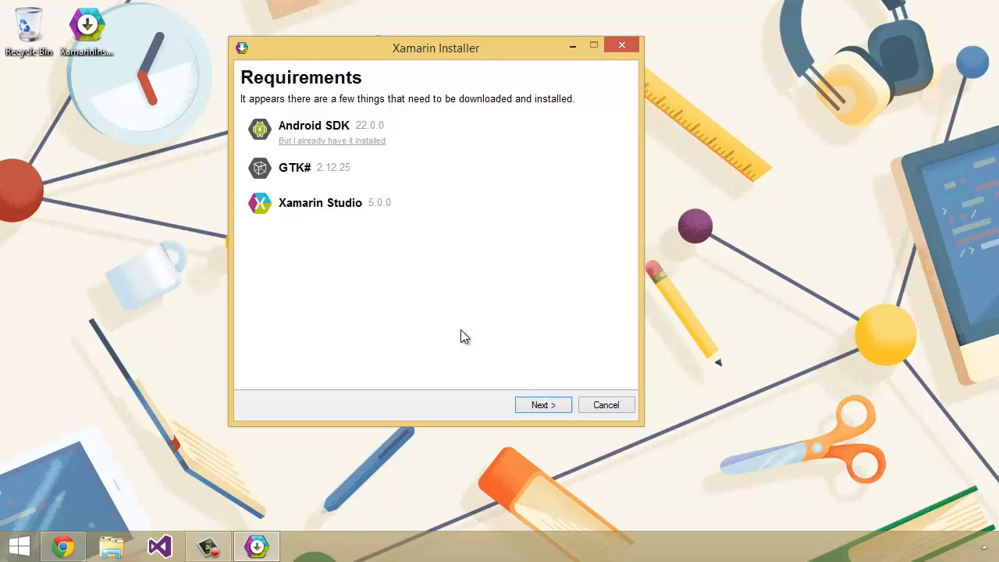
mouse_move(451, 325)
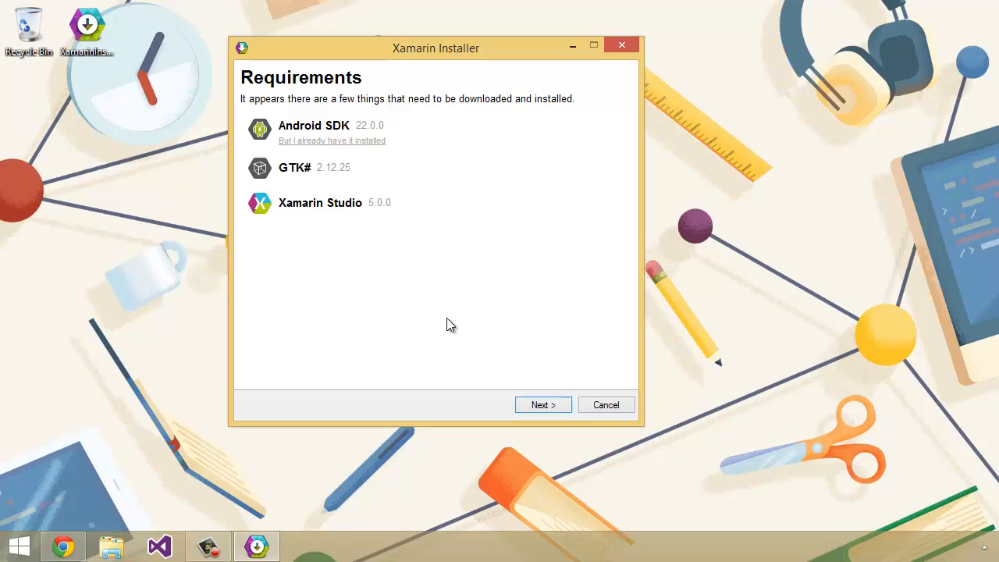
mouse_move(270, 89)
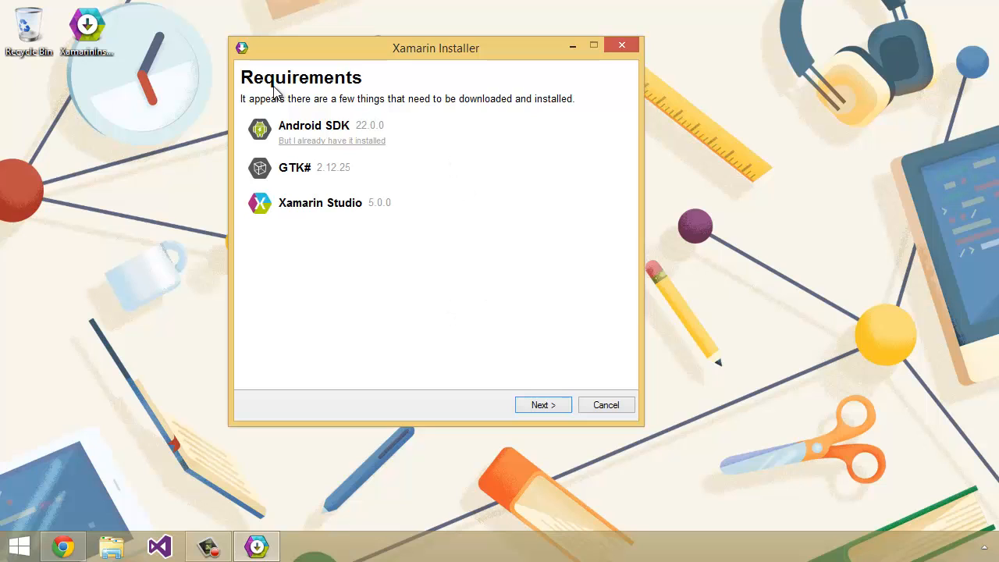
mouse_move(354, 146)
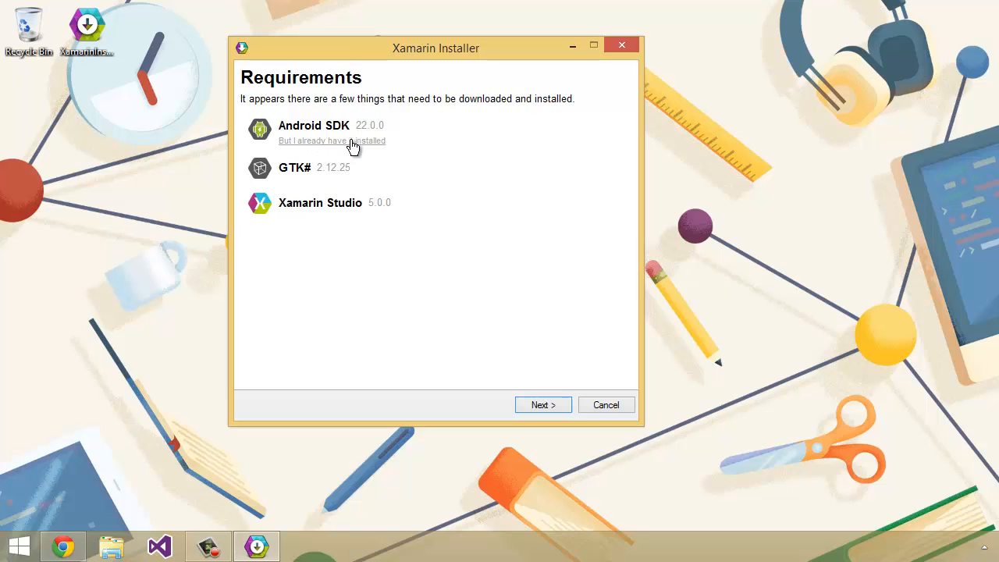
mouse_move(404, 146)
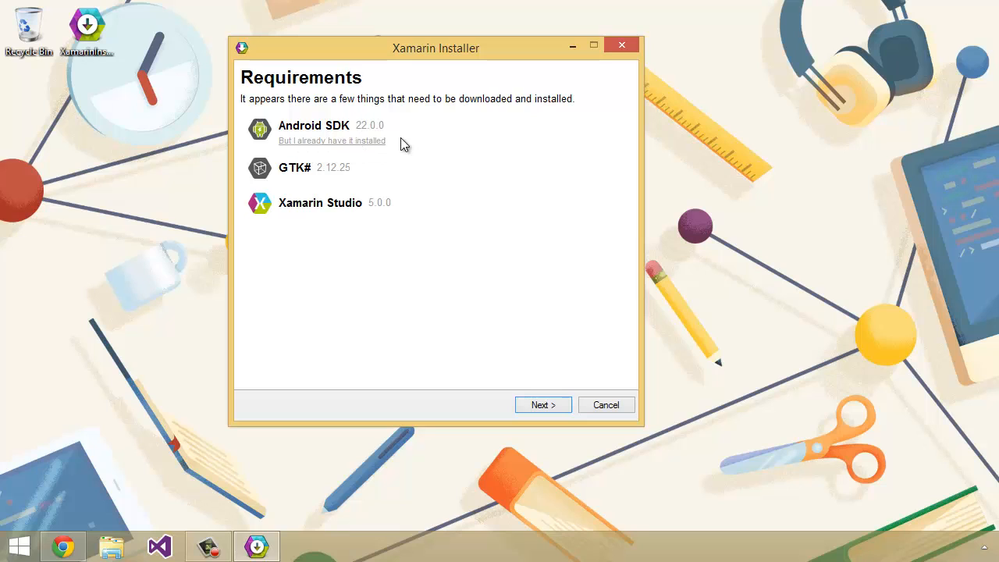
mouse_move(290, 226)
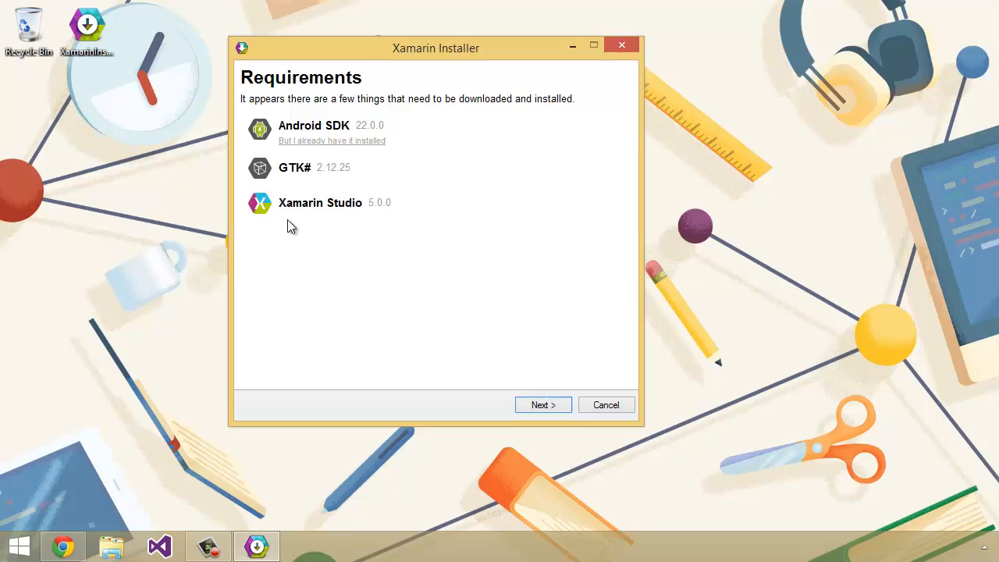
mouse_move(415, 195)
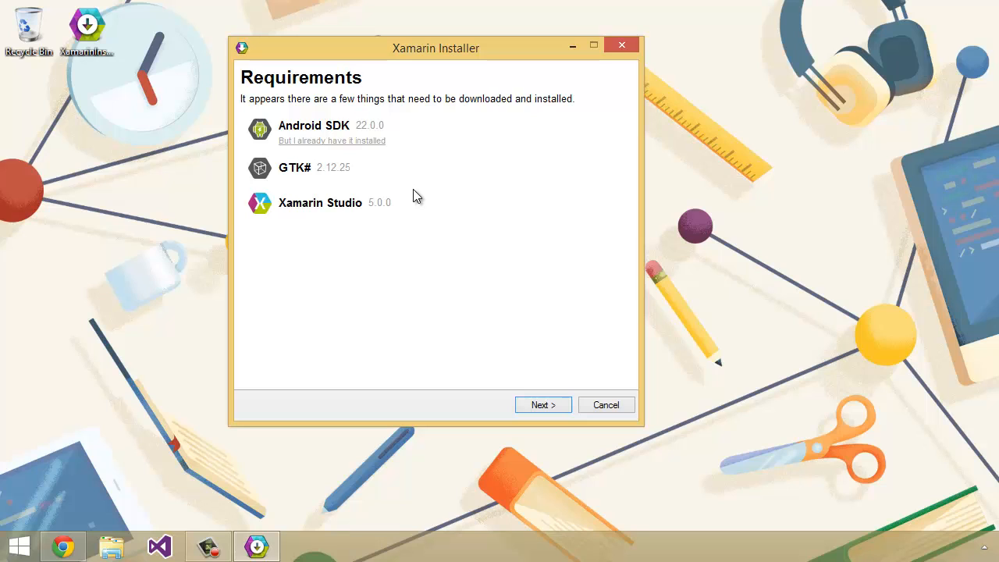
mouse_move(493, 346)
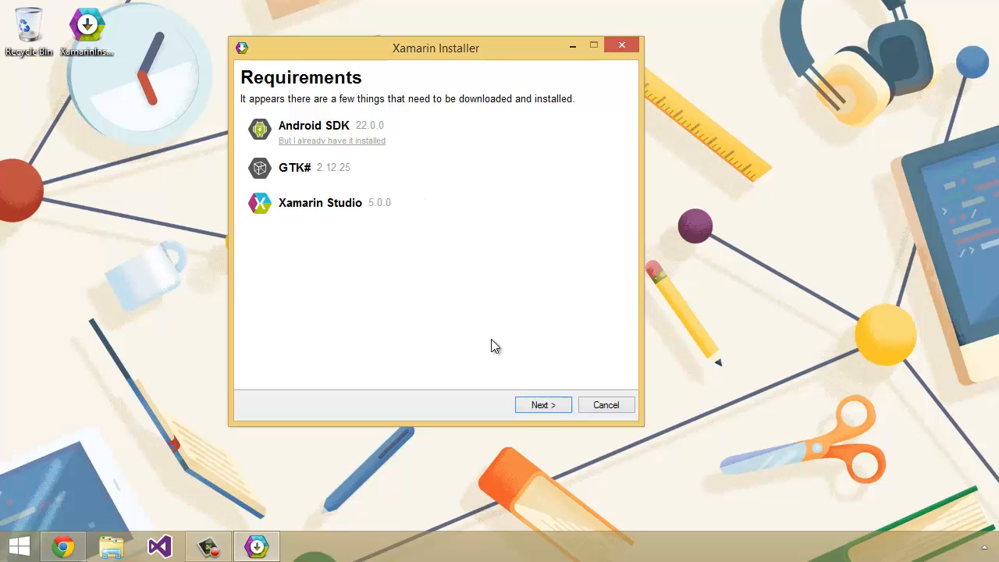
- Begin downloading the Android SDK, then cancel and confirm so the installer closes
left_click(544, 404)
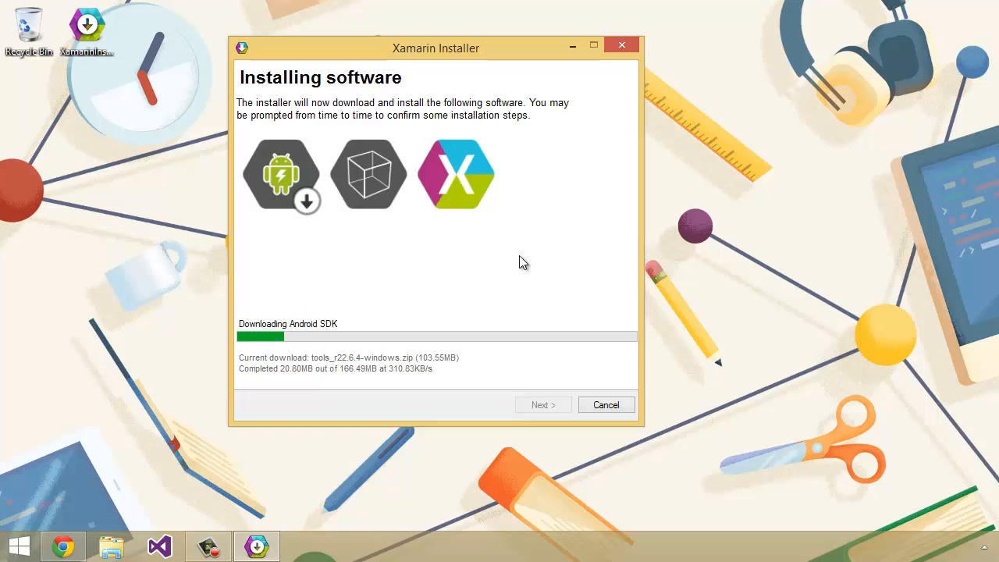
left_click(605, 404)
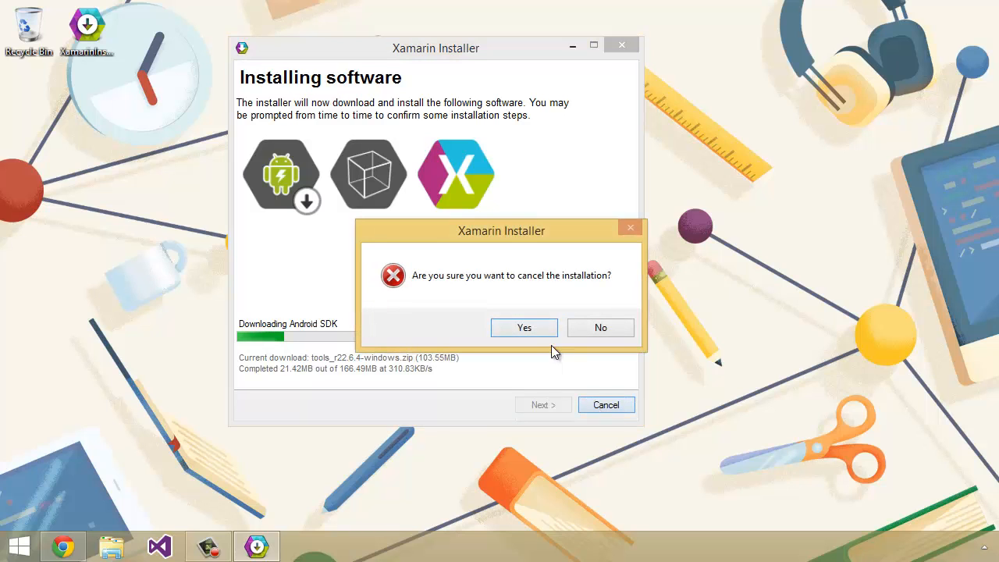
left_click(525, 328)
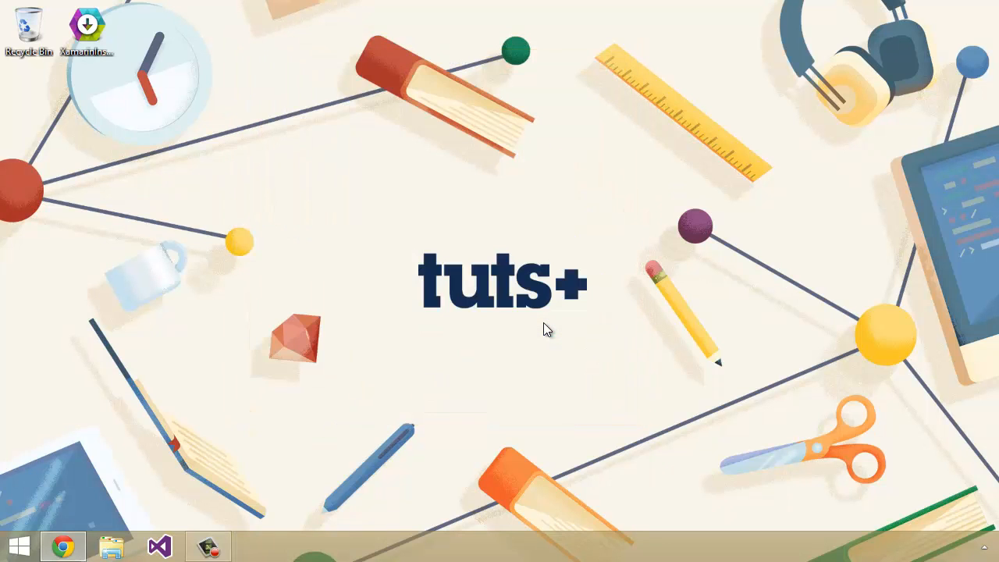
- Launch Visual Studio 2013 and show the Tools menu listing Xamarin and Android entries
left_click(159, 546)
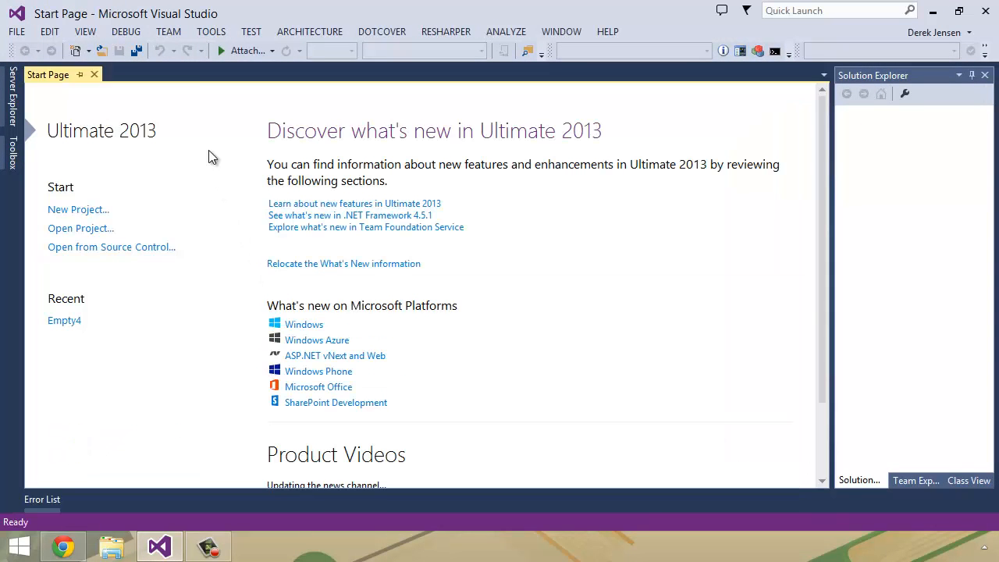
left_click(209, 31)
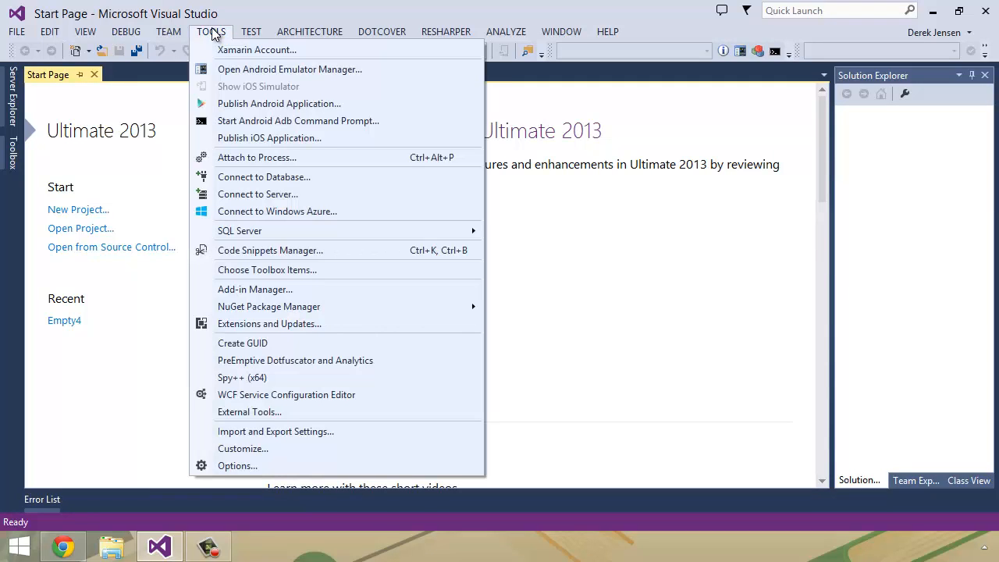
mouse_move(319, 60)
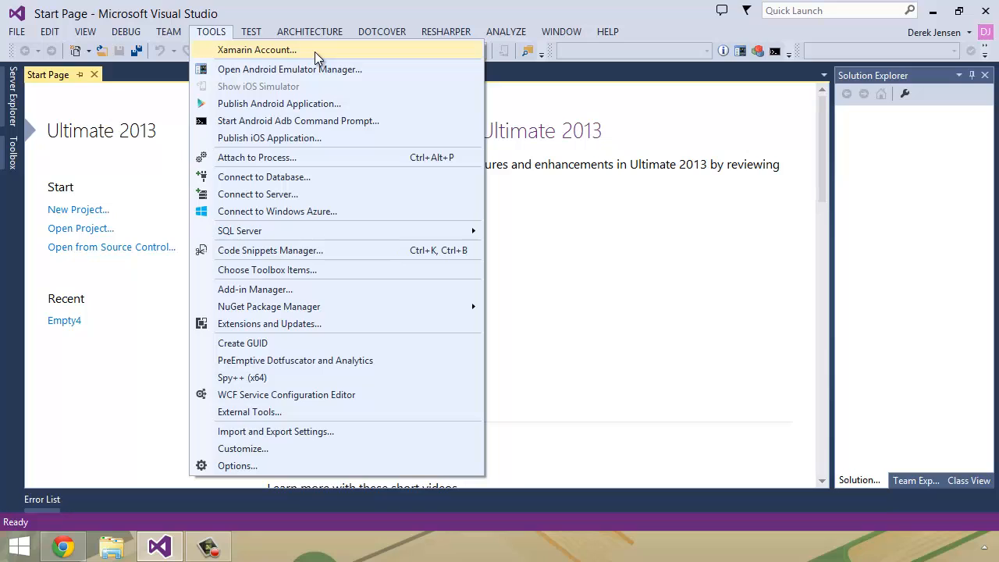
mouse_move(319, 68)
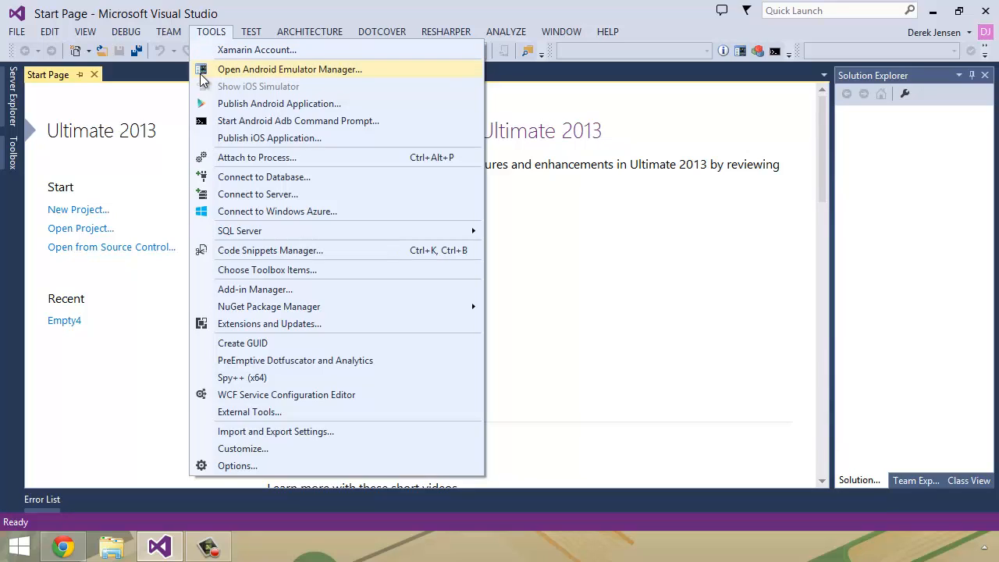
mouse_move(251, 120)
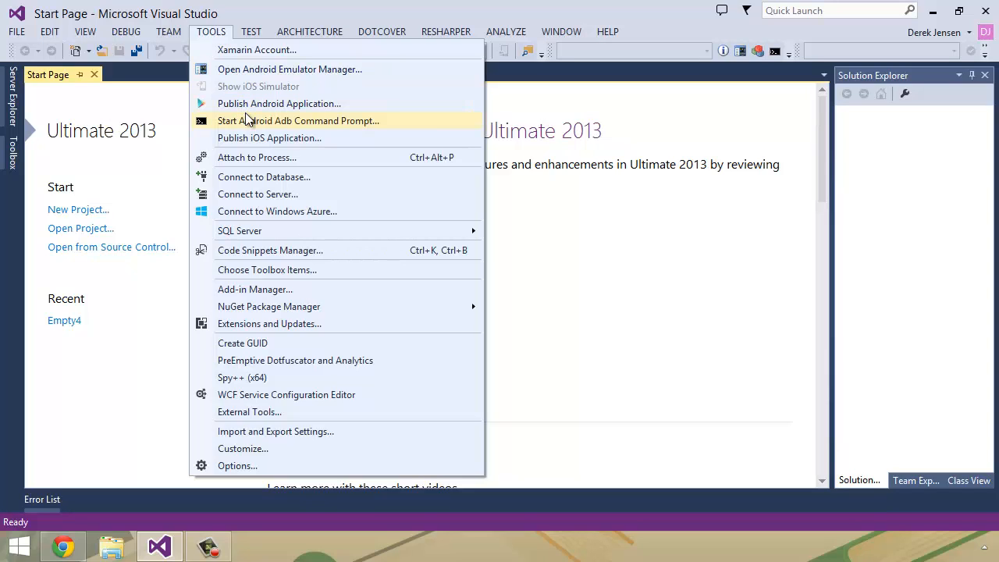
mouse_move(237, 466)
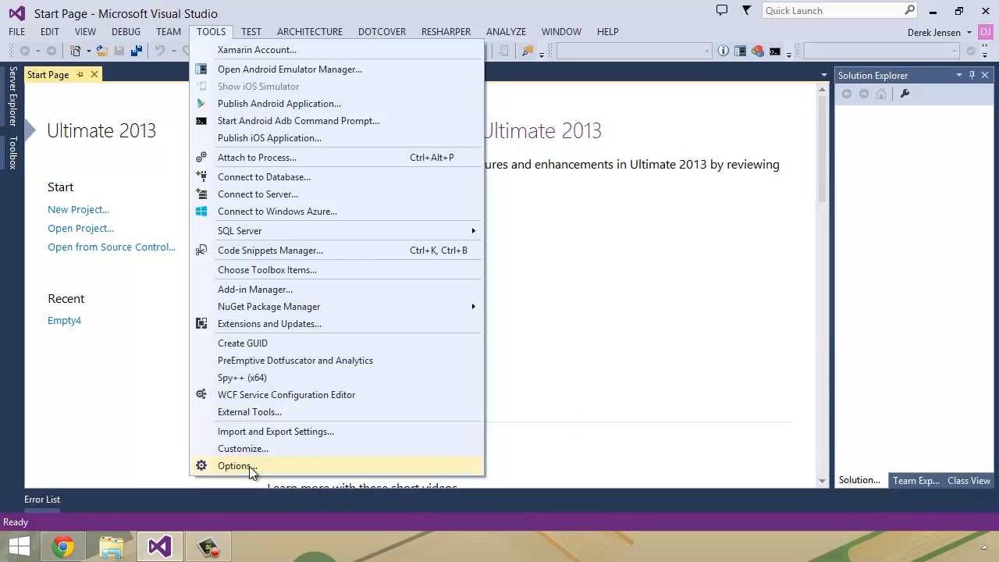
- In Tools > Options, expand Xamarin, view Android Settings with SDK/NDK locations, then select iOS Settings
left_click(237, 465)
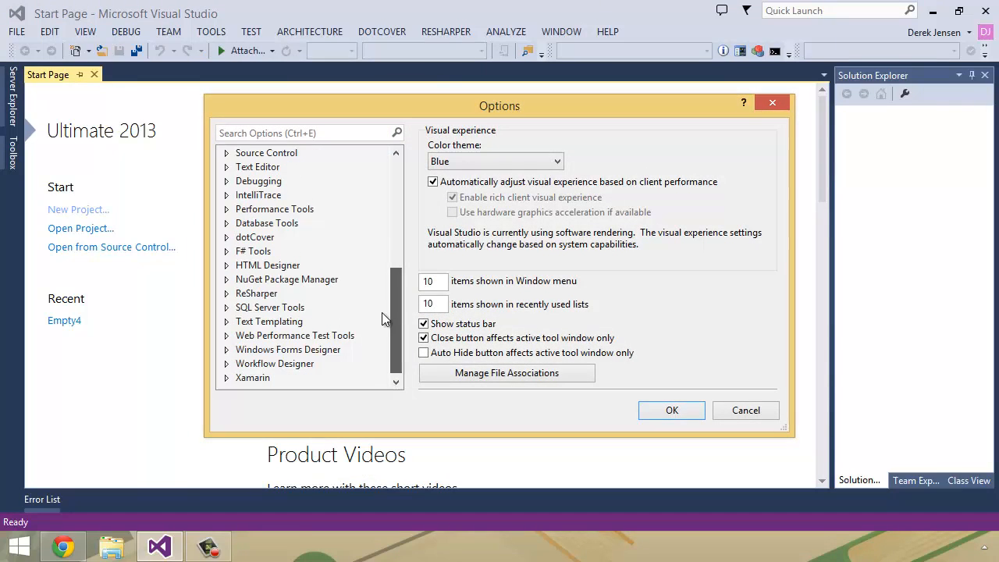
left_click(225, 350)
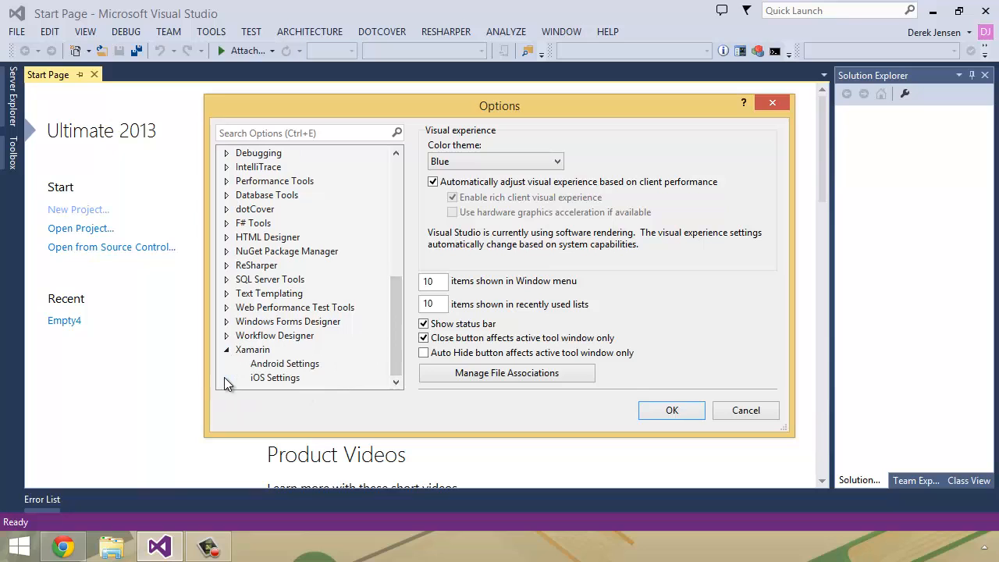
mouse_move(244, 381)
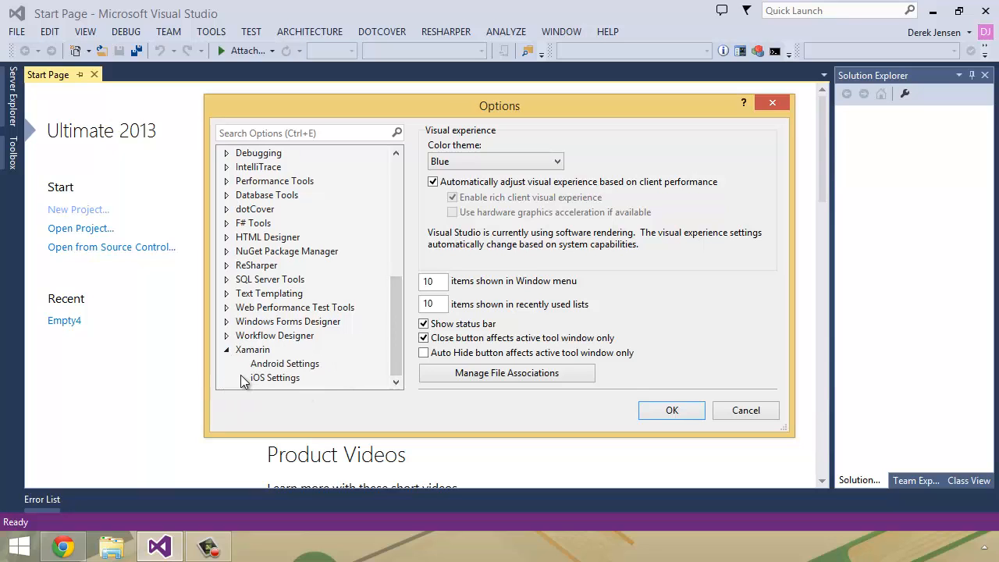
left_click(284, 362)
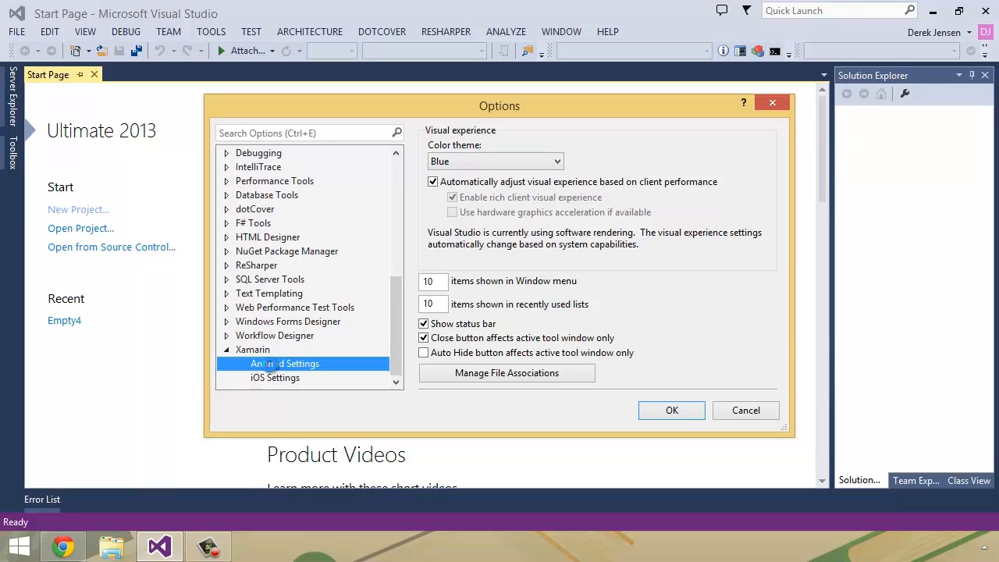
left_click(284, 362)
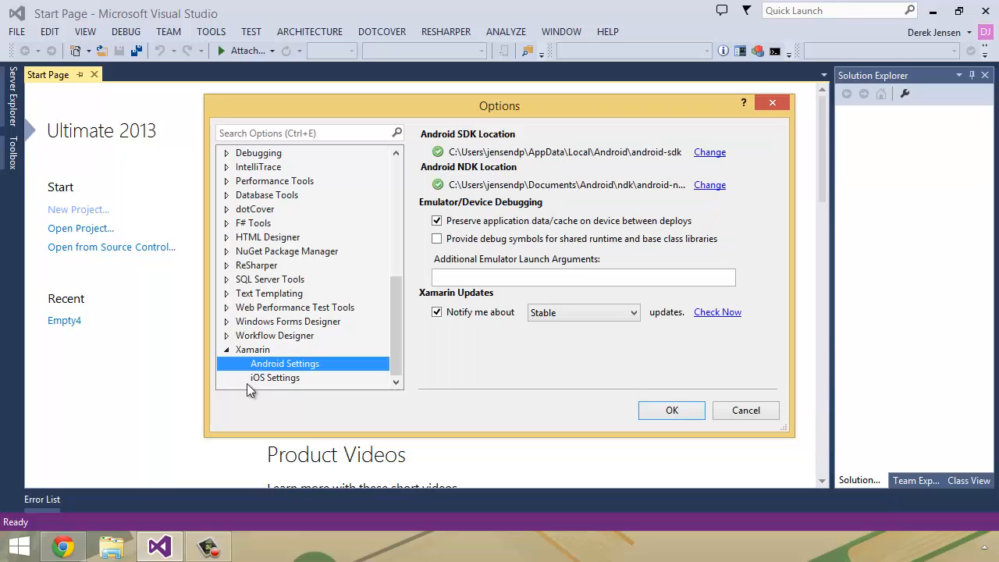
left_click(275, 377)
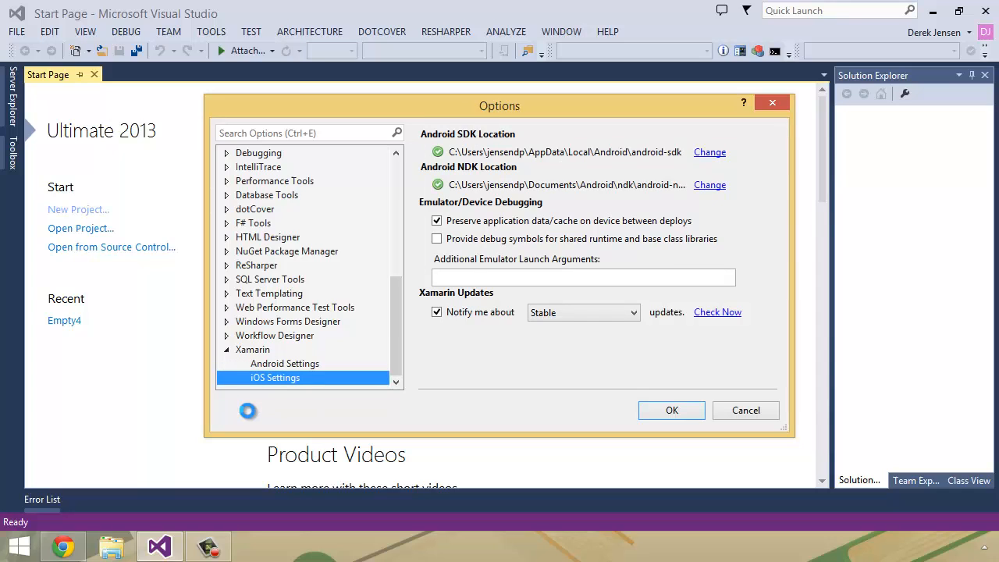
- View the Xamarin iOS Mac Build Host and Apple SDK settings, then cancel out of Options
left_click(274, 378)
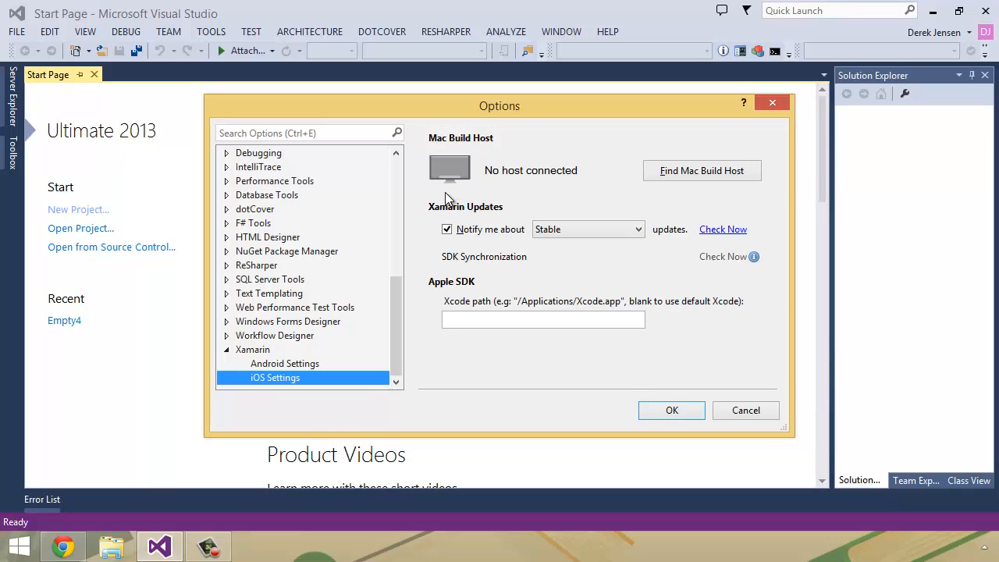
mouse_move(428, 170)
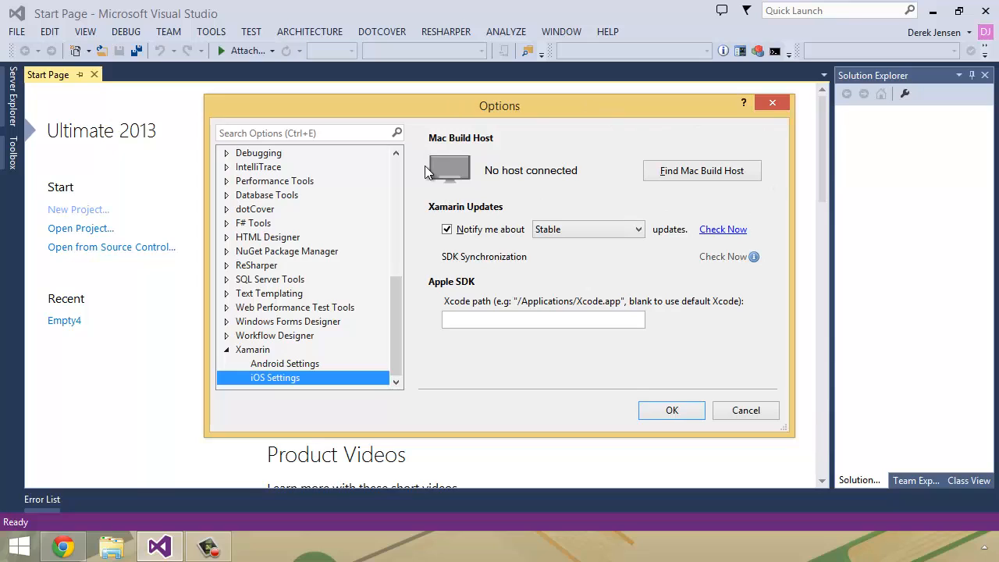
mouse_move(434, 189)
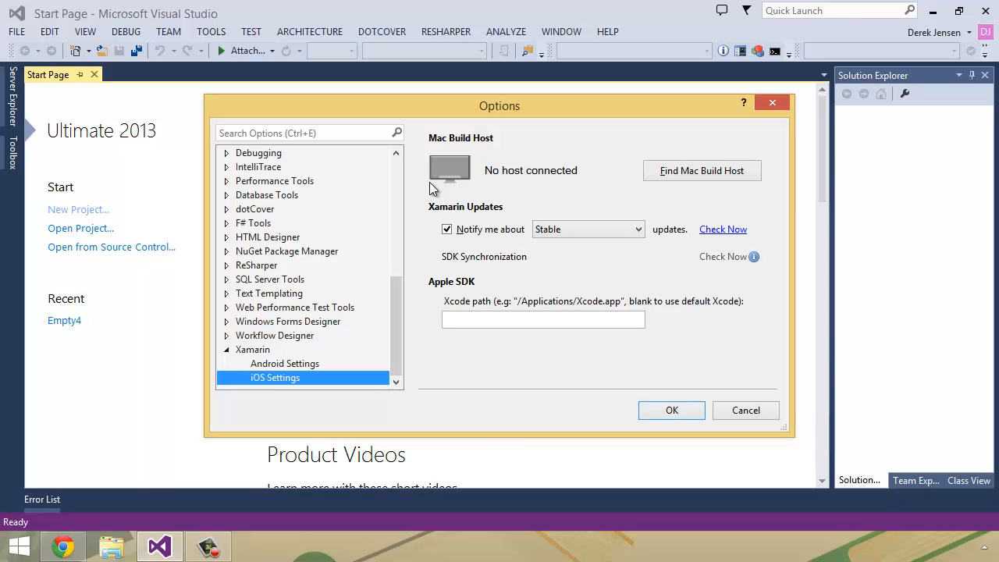
mouse_move(653, 311)
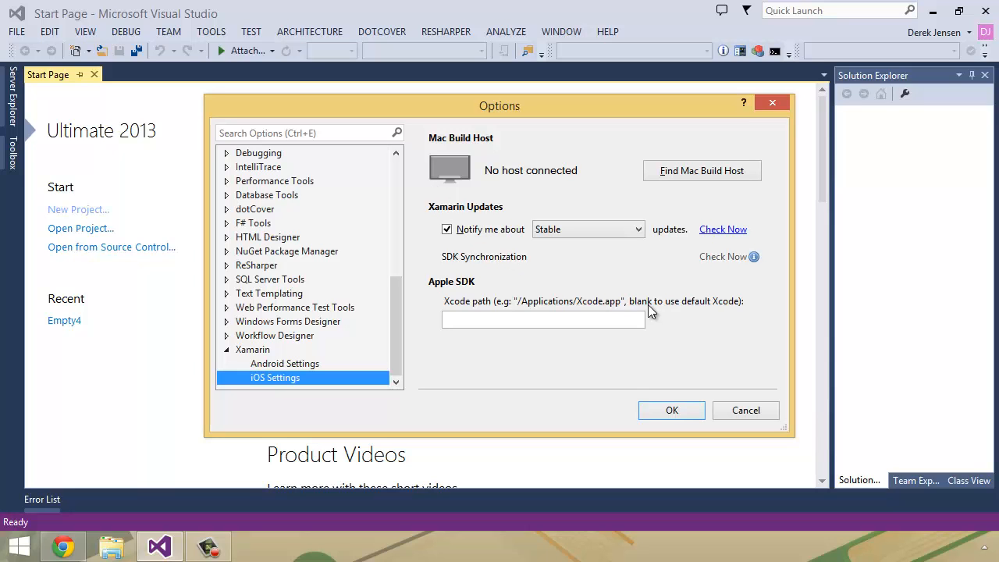
mouse_move(746, 409)
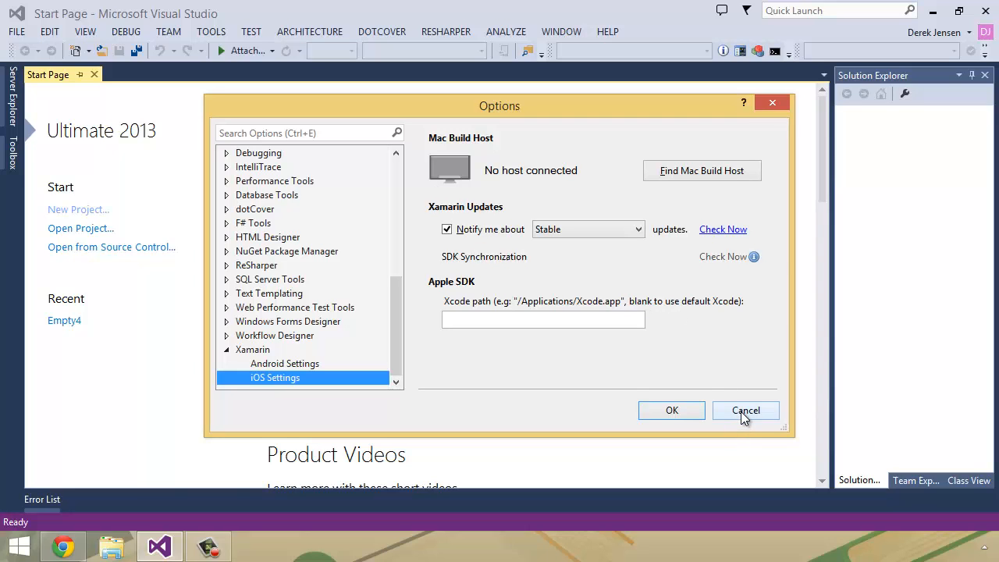
left_click(746, 411)
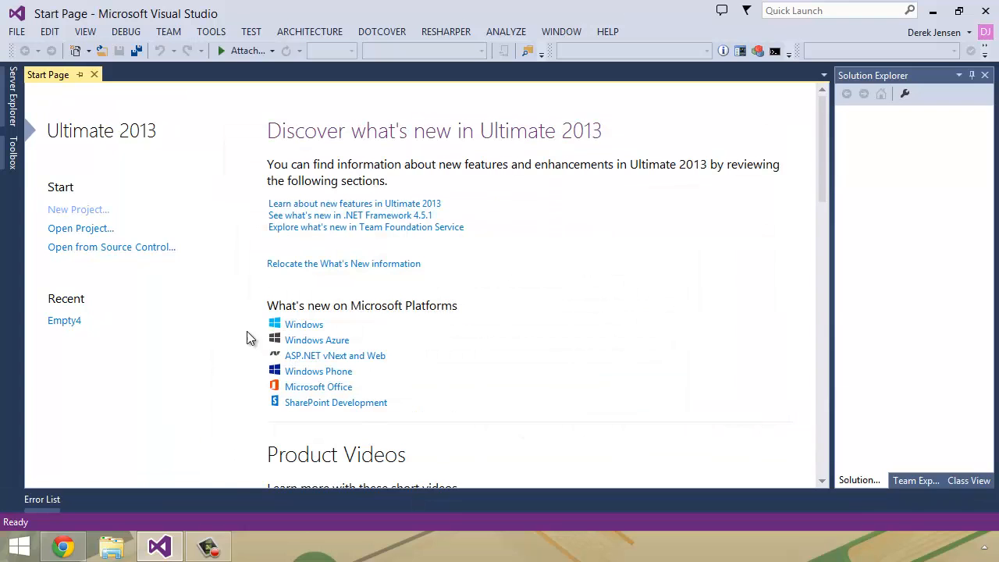
- Start a new project and browse the Visual C# iOS, Android and Xamarin.Forms Mobile Apps templates
left_click(78, 209)
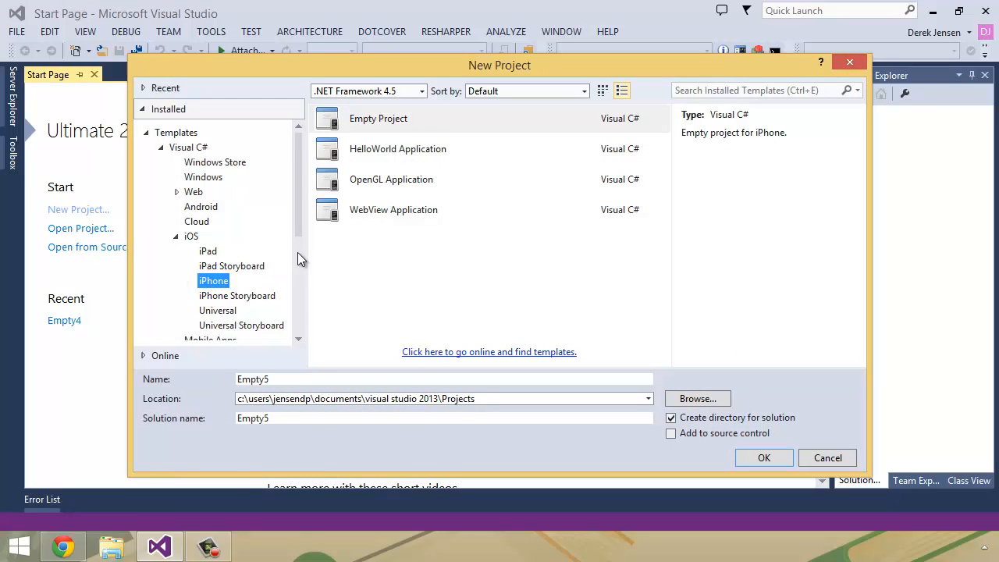
mouse_move(271, 284)
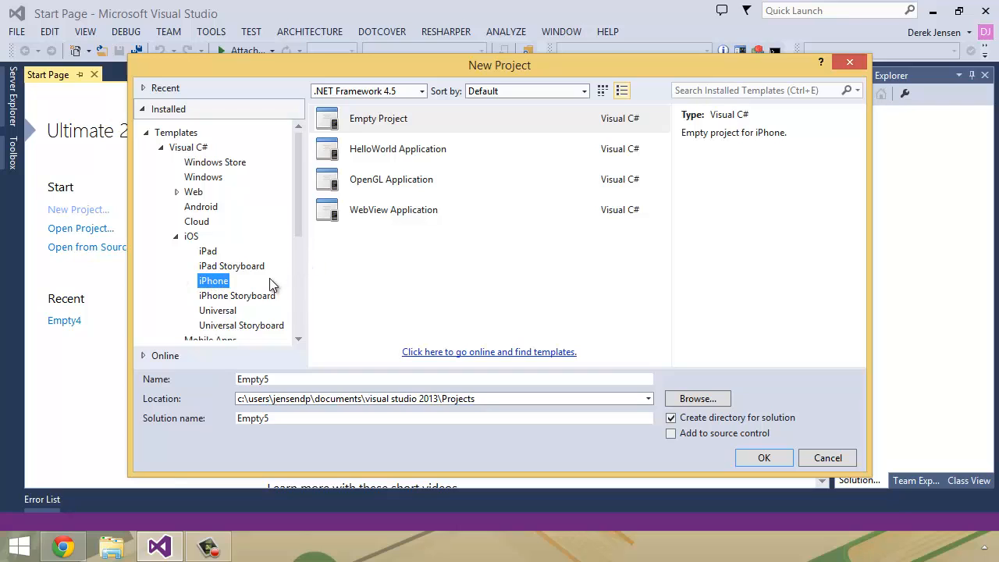
left_click(176, 236)
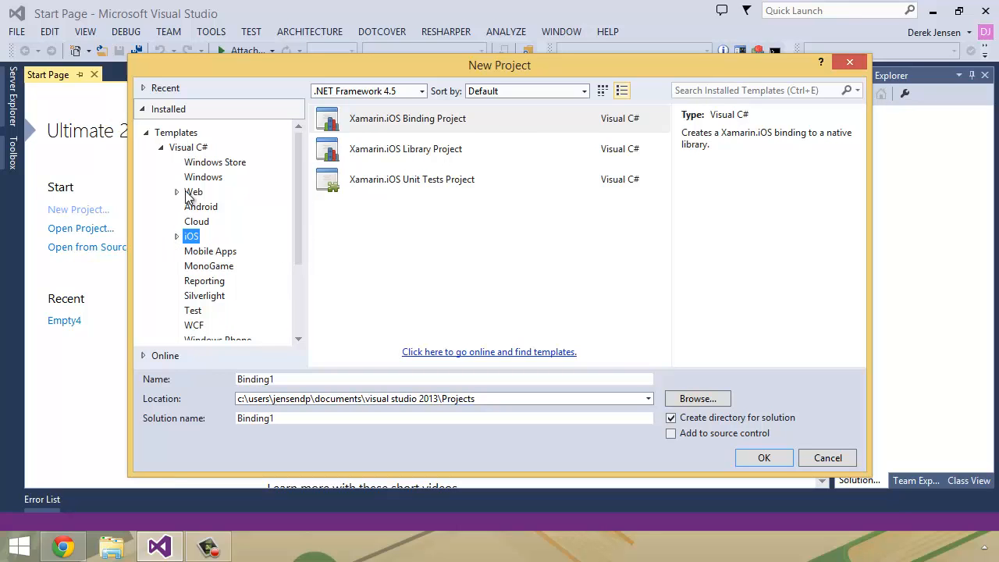
left_click(200, 206)
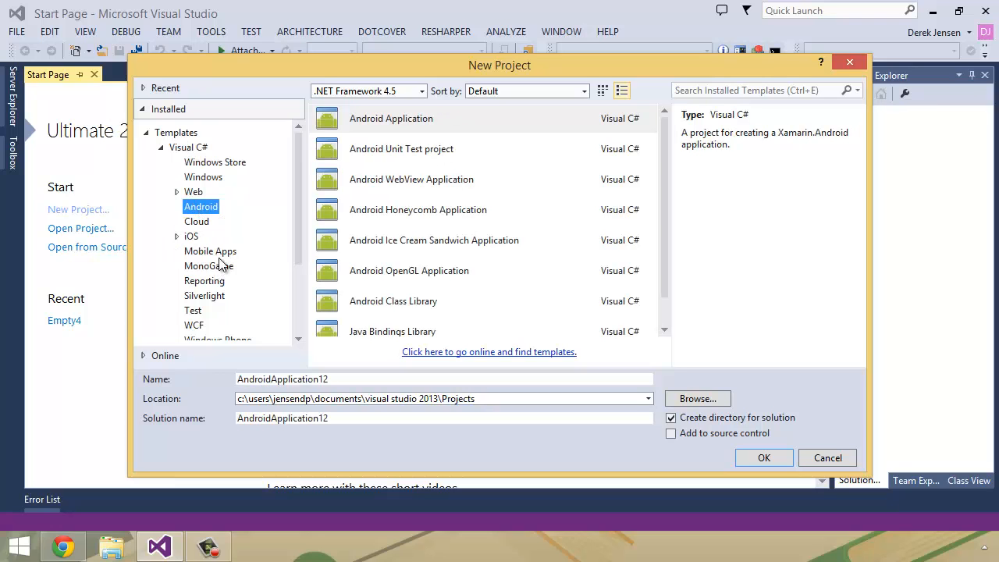
left_click(210, 250)
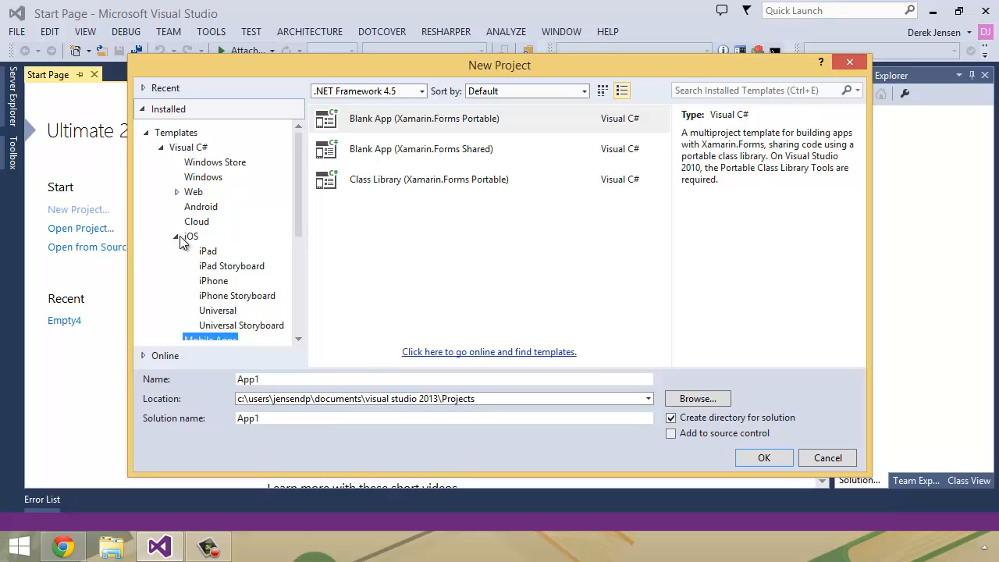
- Choose iOS > iPhone Empty Project, glance at iPad templates, and create the project Empty5
left_click(213, 281)
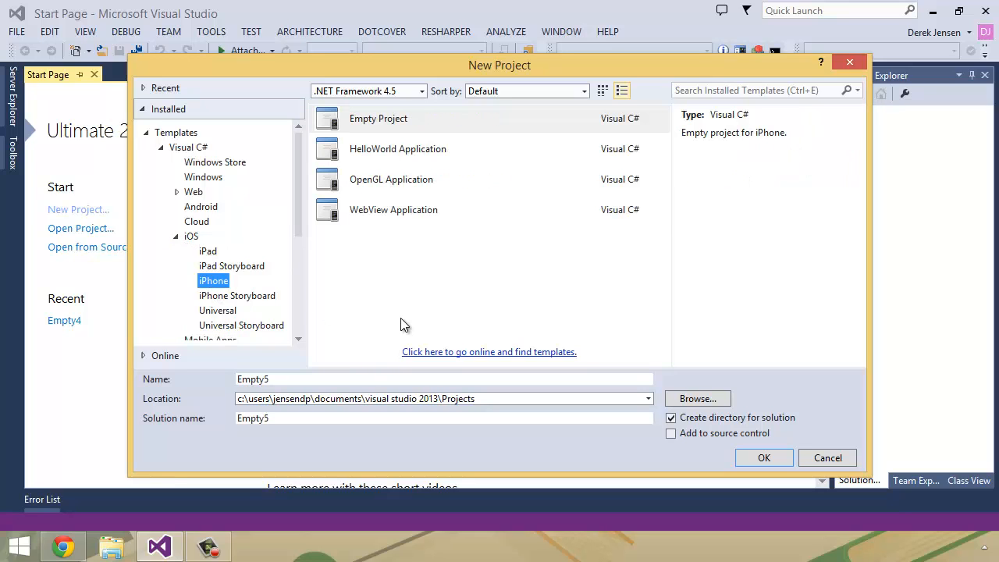
left_click(378, 119)
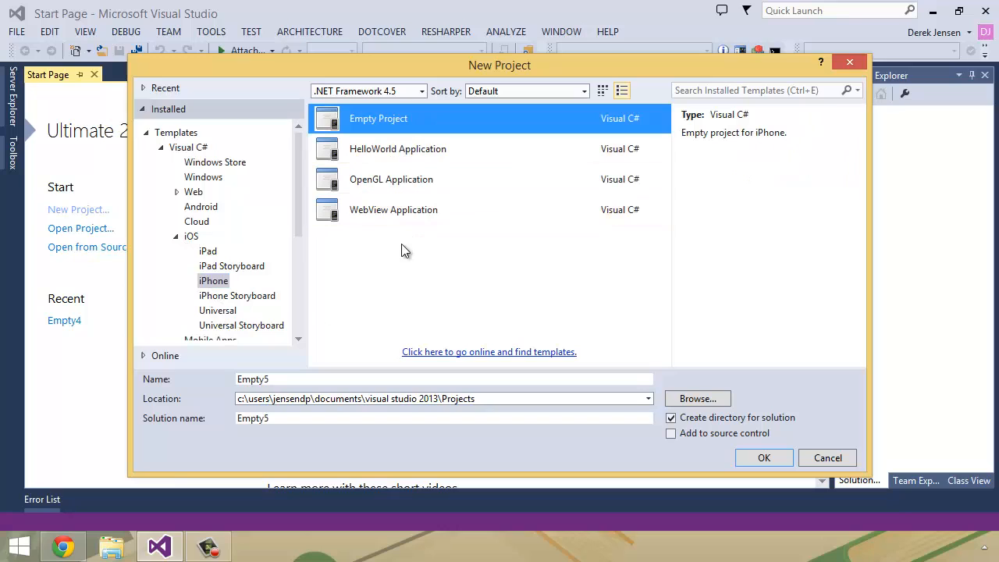
left_click(208, 250)
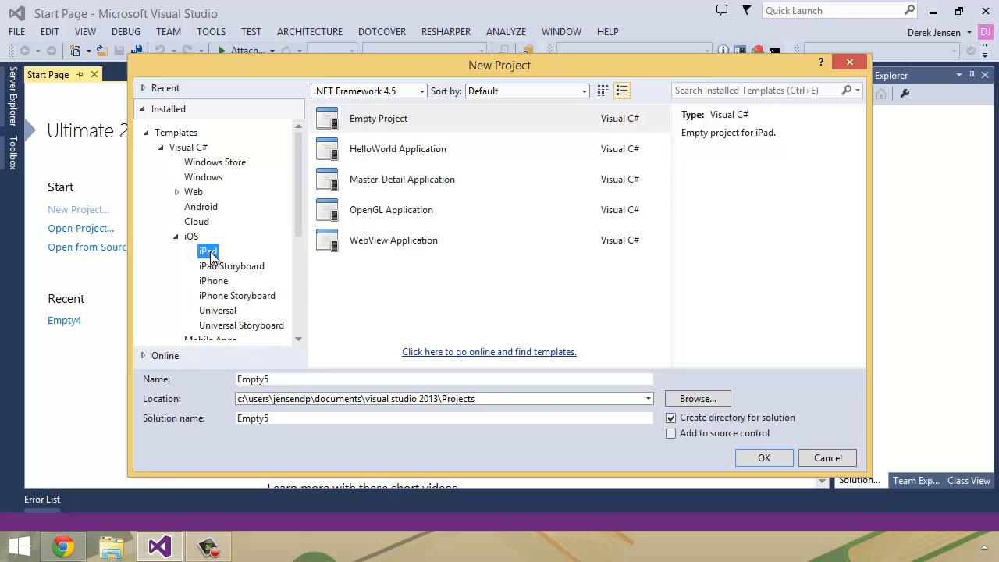
left_click(213, 281)
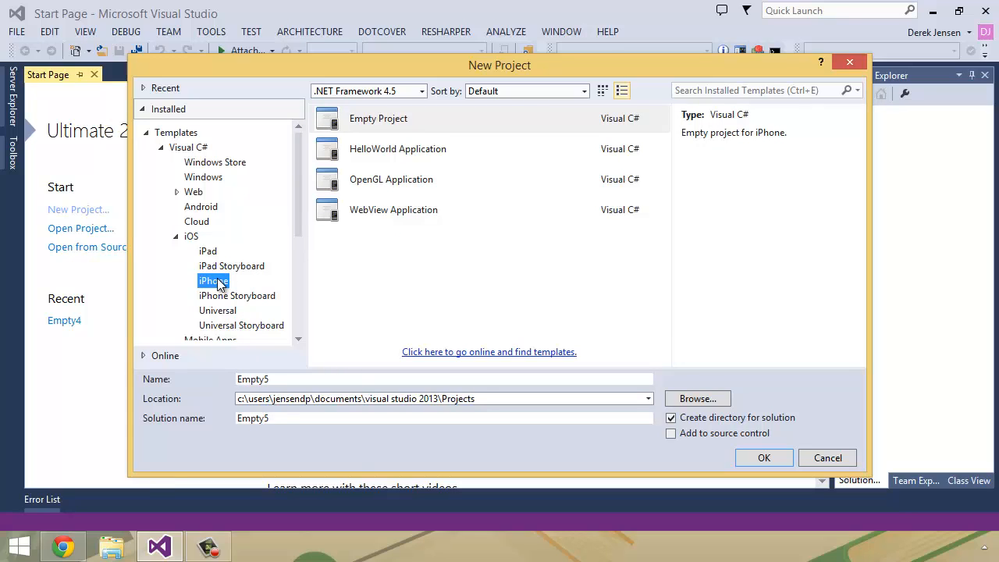
mouse_move(247, 295)
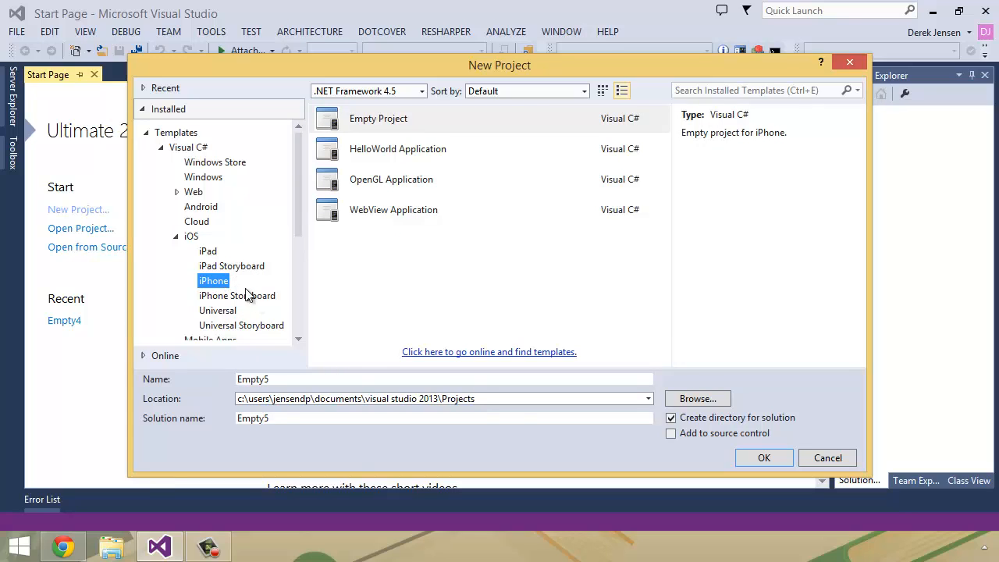
left_click(765, 457)
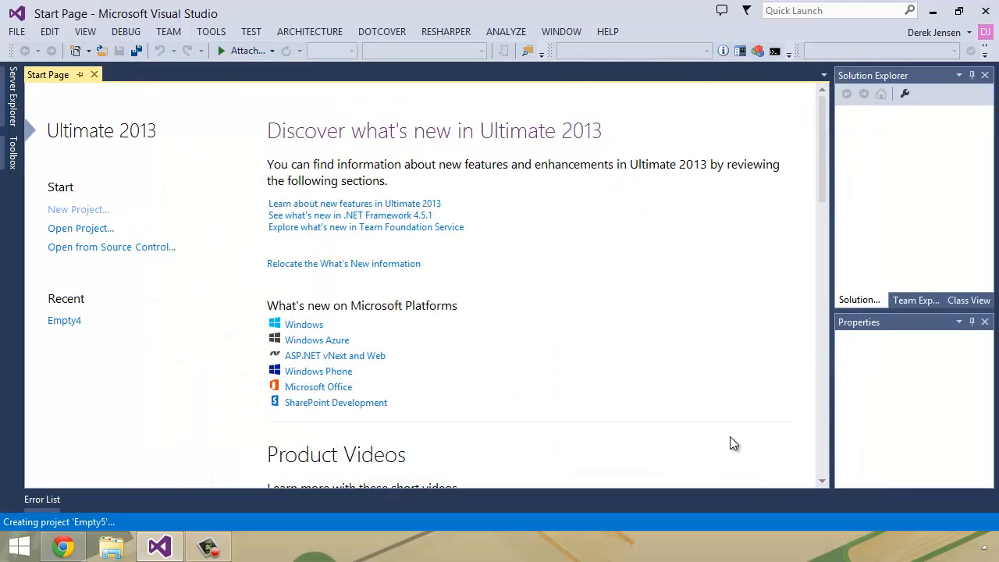